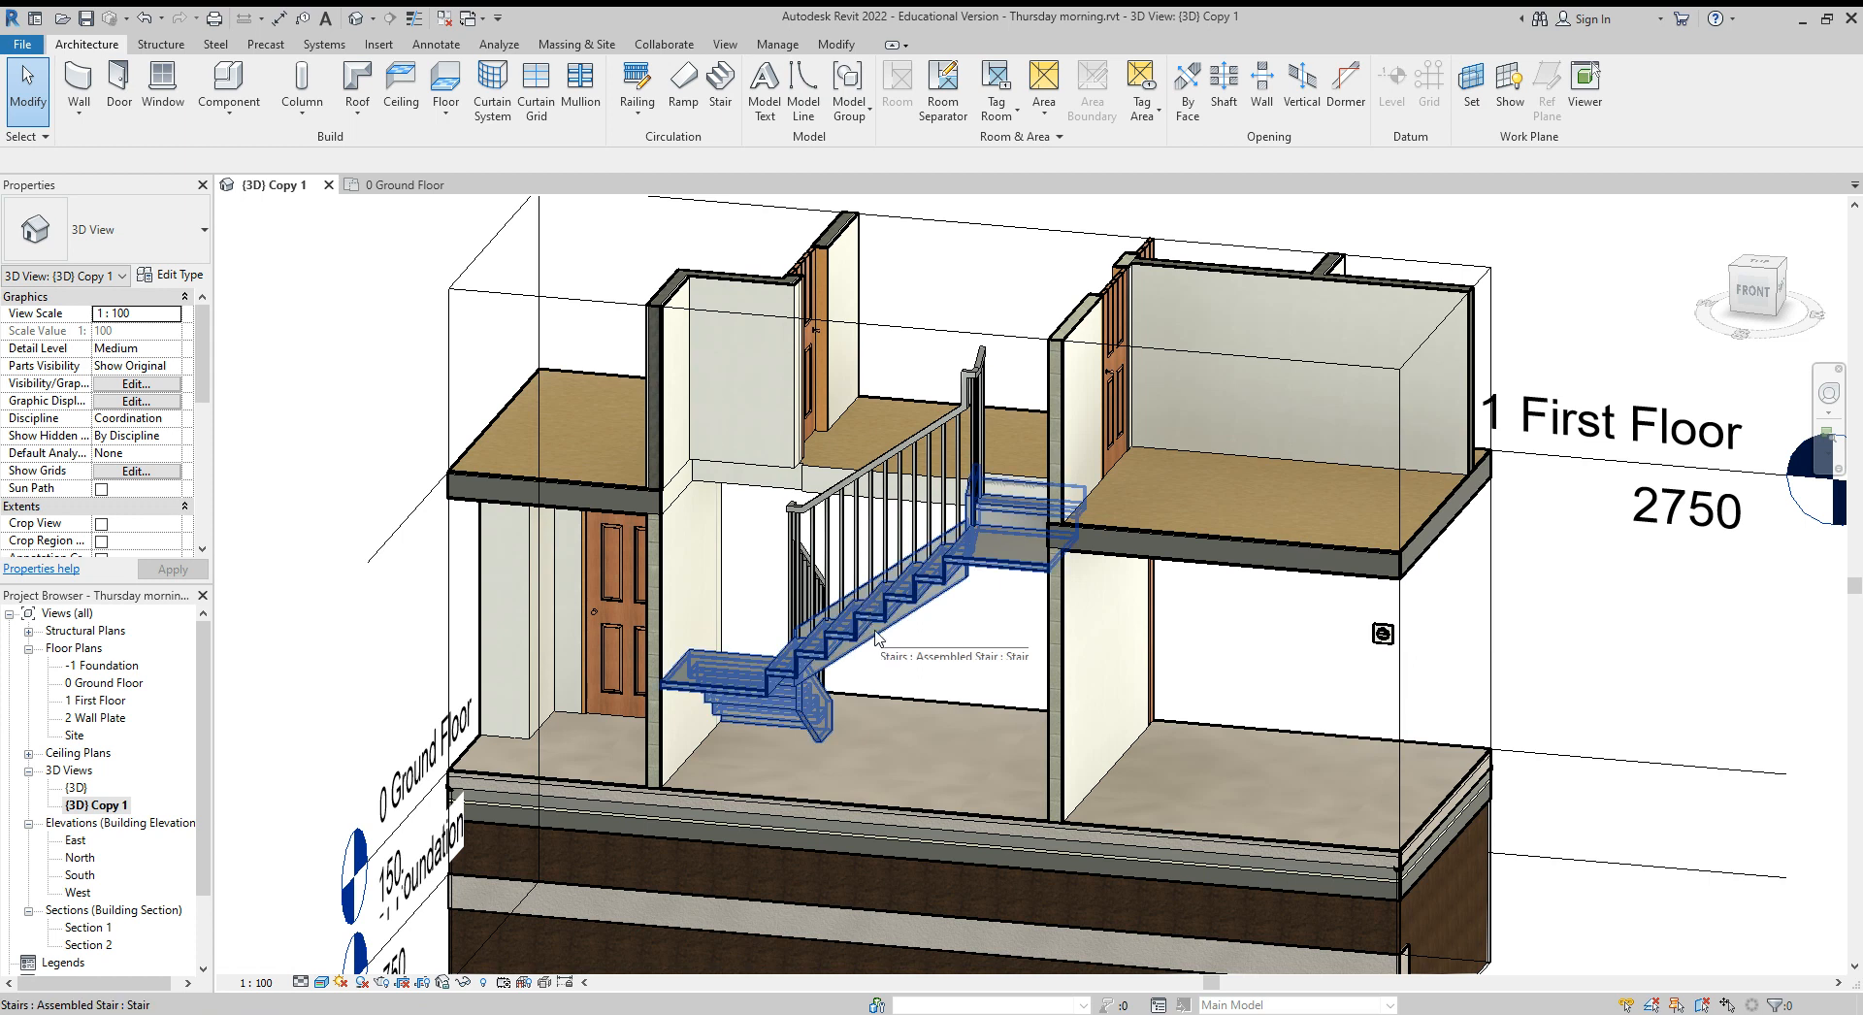
pyautogui.moveTo(827, 678)
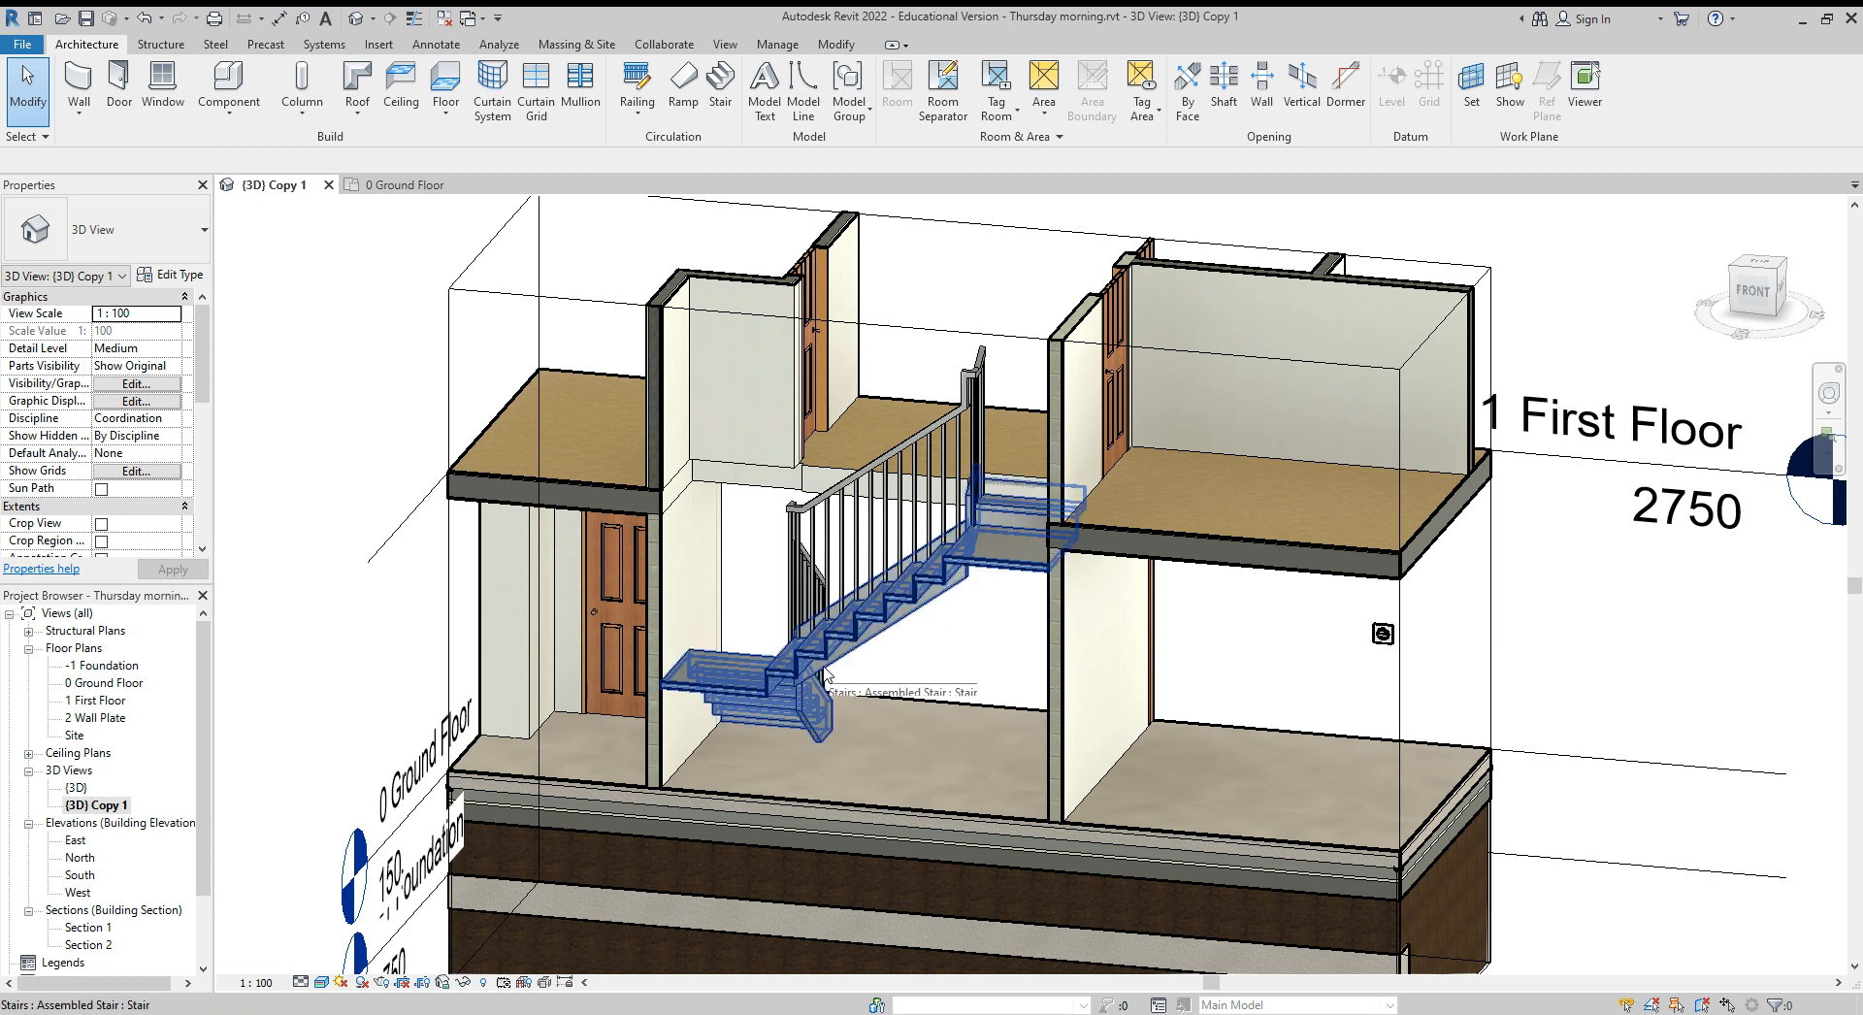
# Step: Deselect the staircase and switch from 3D to the 0 Ground Floor plan view
pyautogui.click(972, 615)
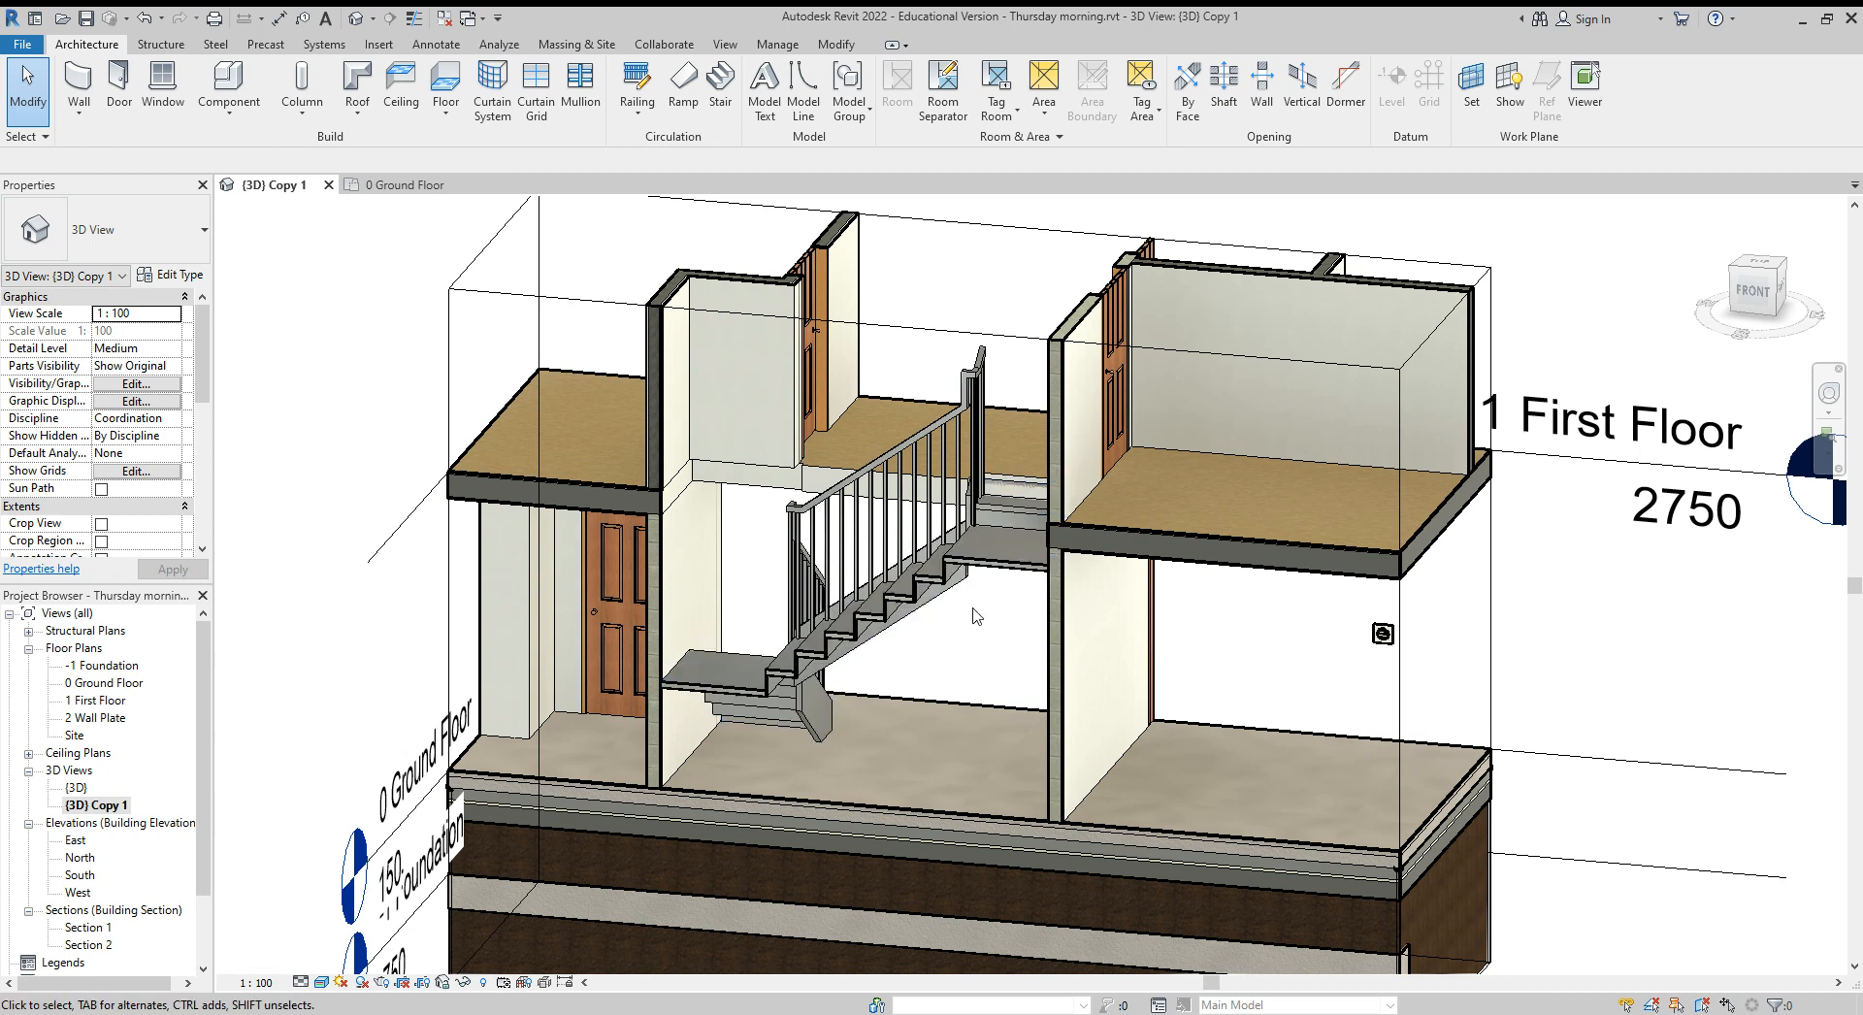
pyautogui.moveTo(951, 648)
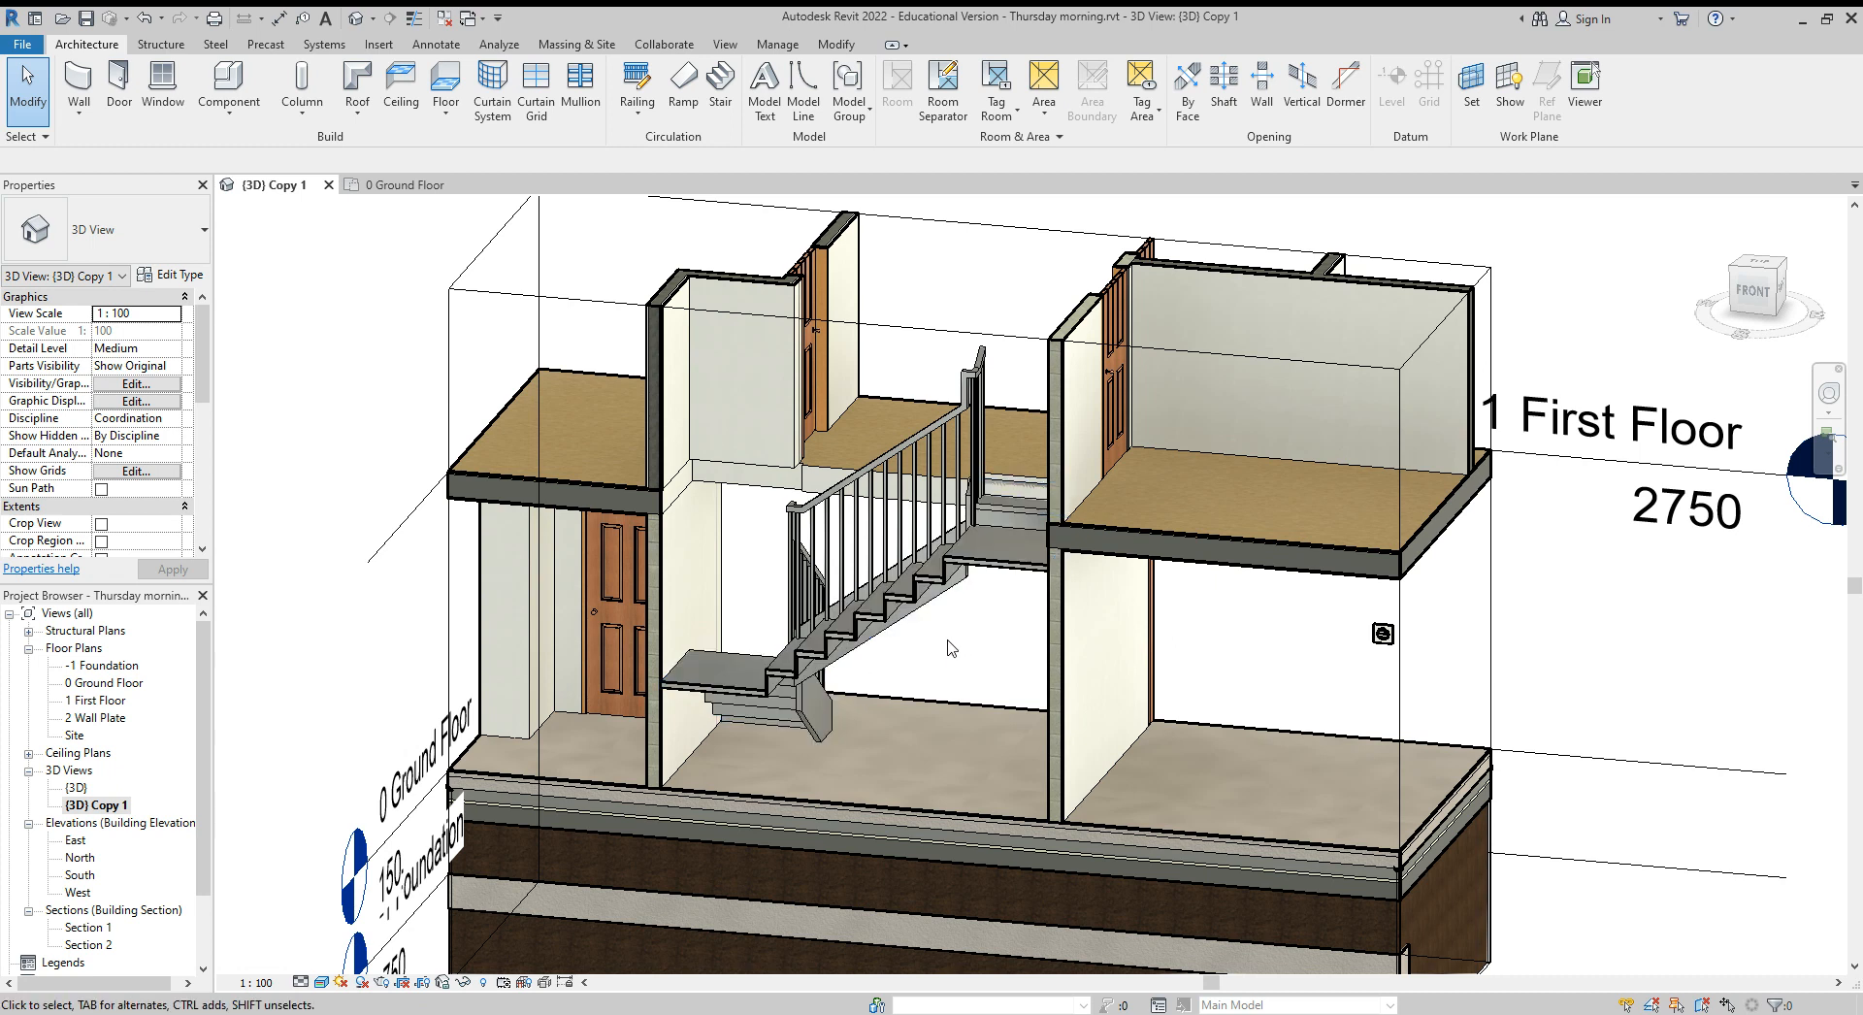
pyautogui.moveTo(940, 631)
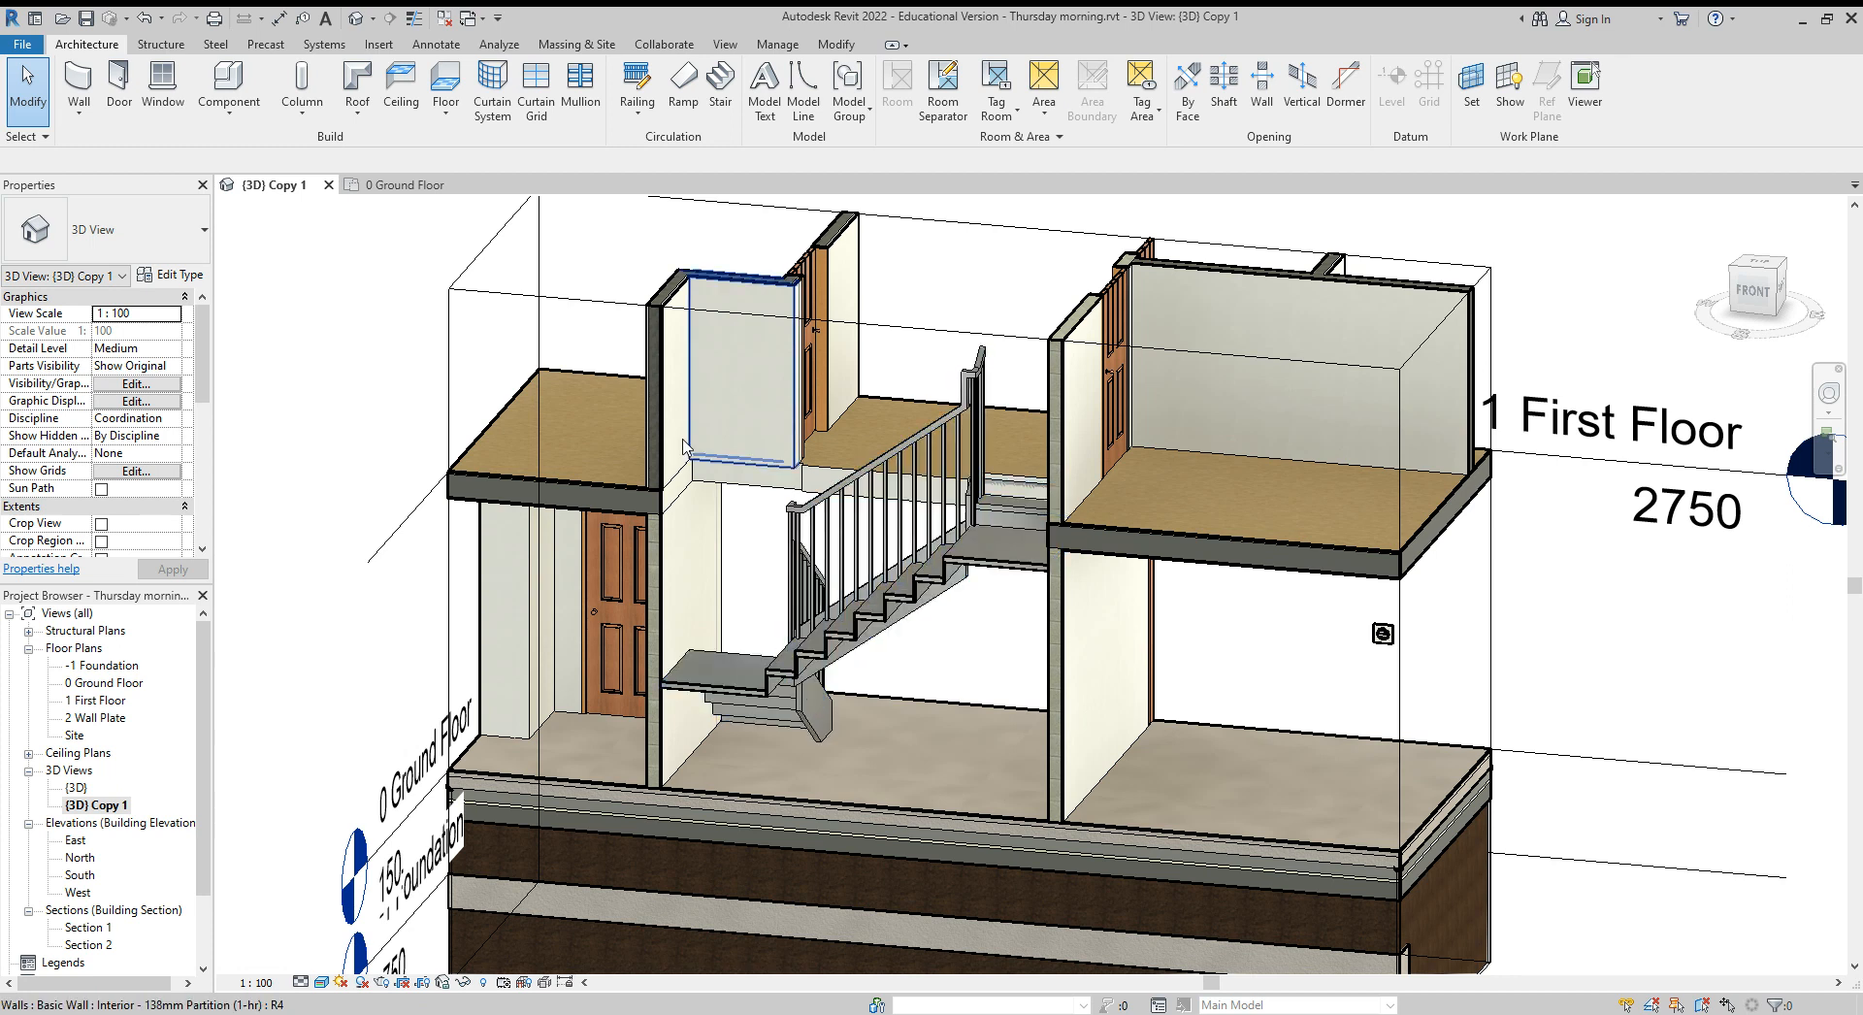
pyautogui.click(404, 184)
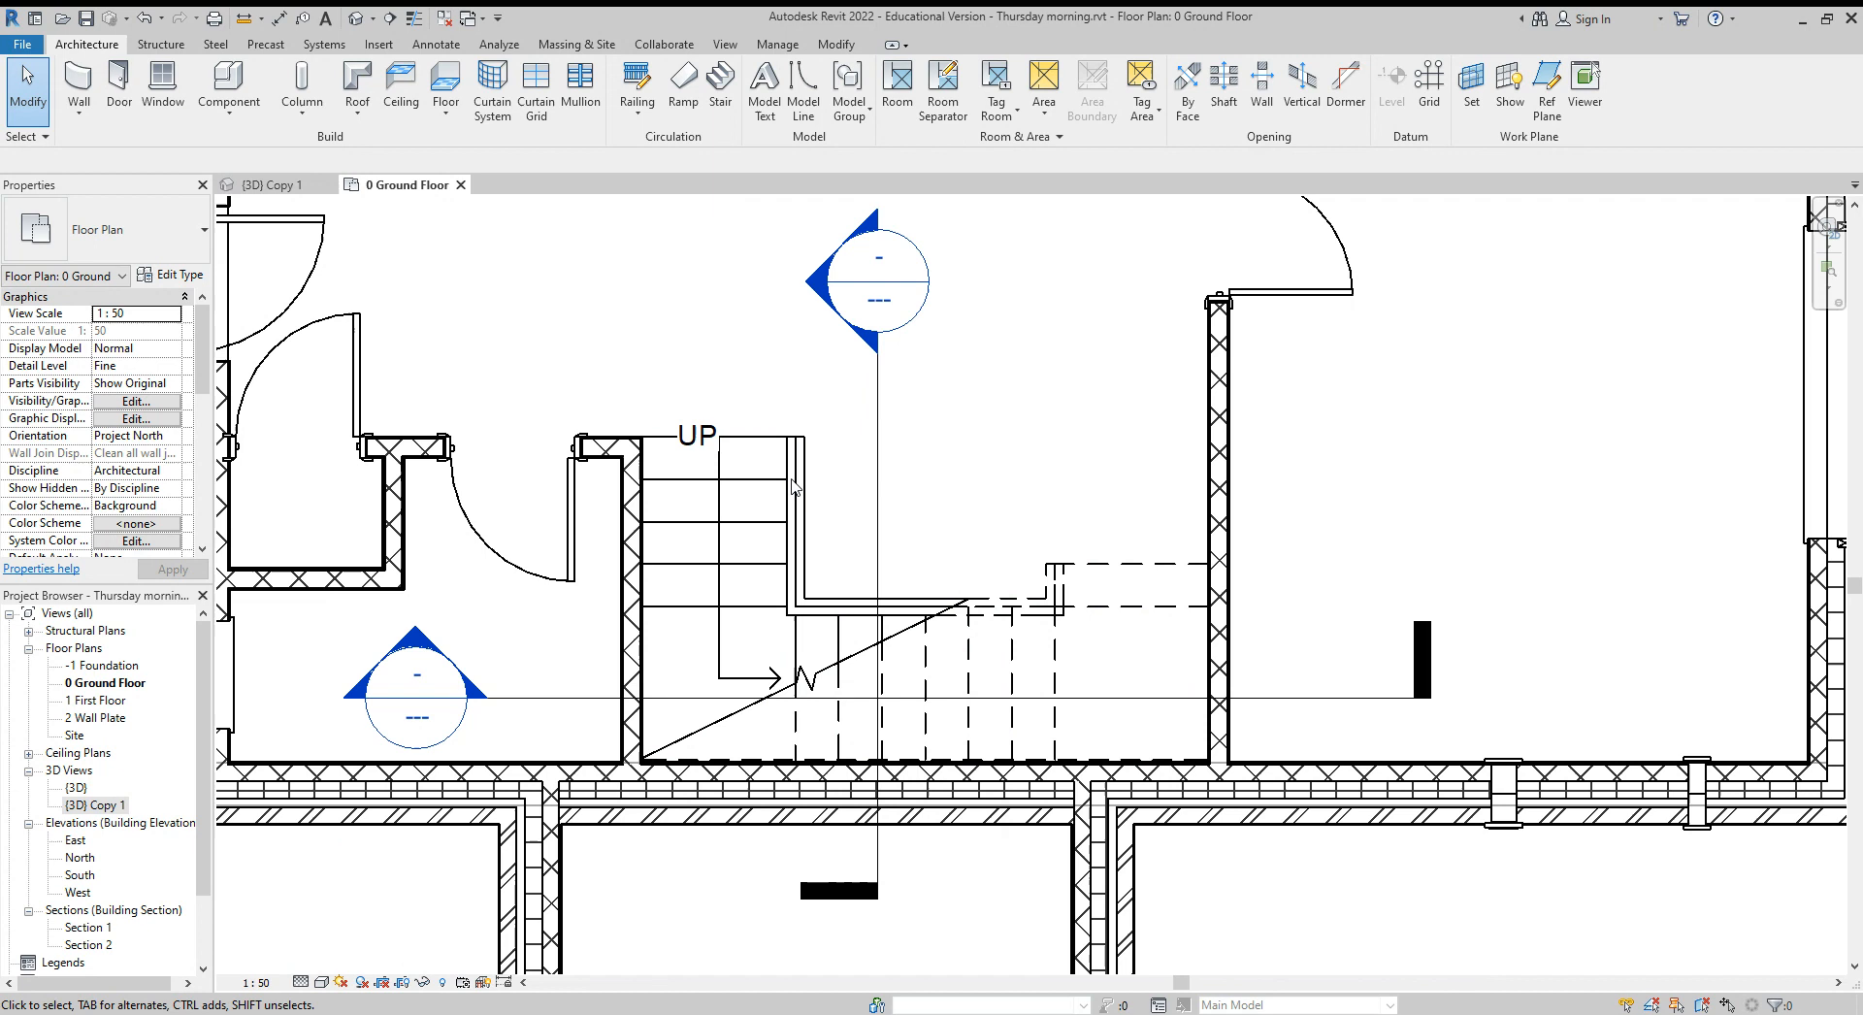
# Step: Start the Wall tool with the Basic Wall Interior - Blockwork 100 type current
pyautogui.click(78, 82)
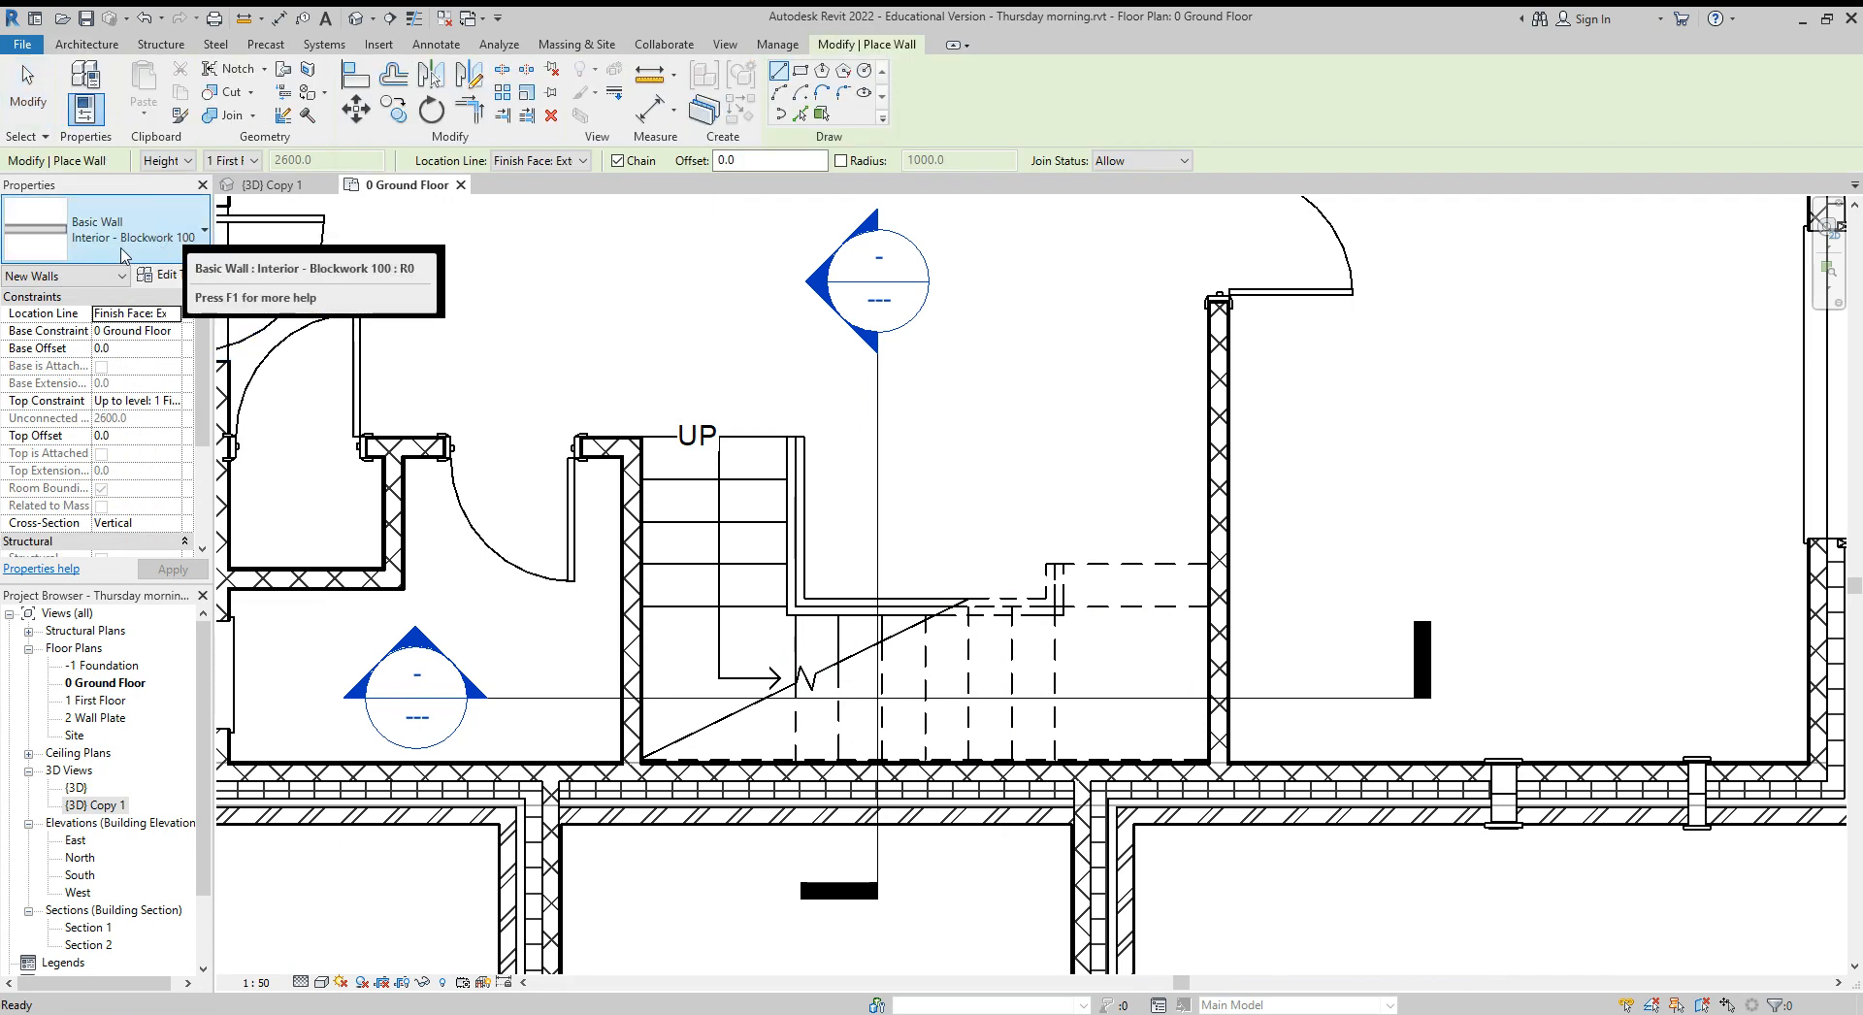
pyautogui.moveTo(801, 431)
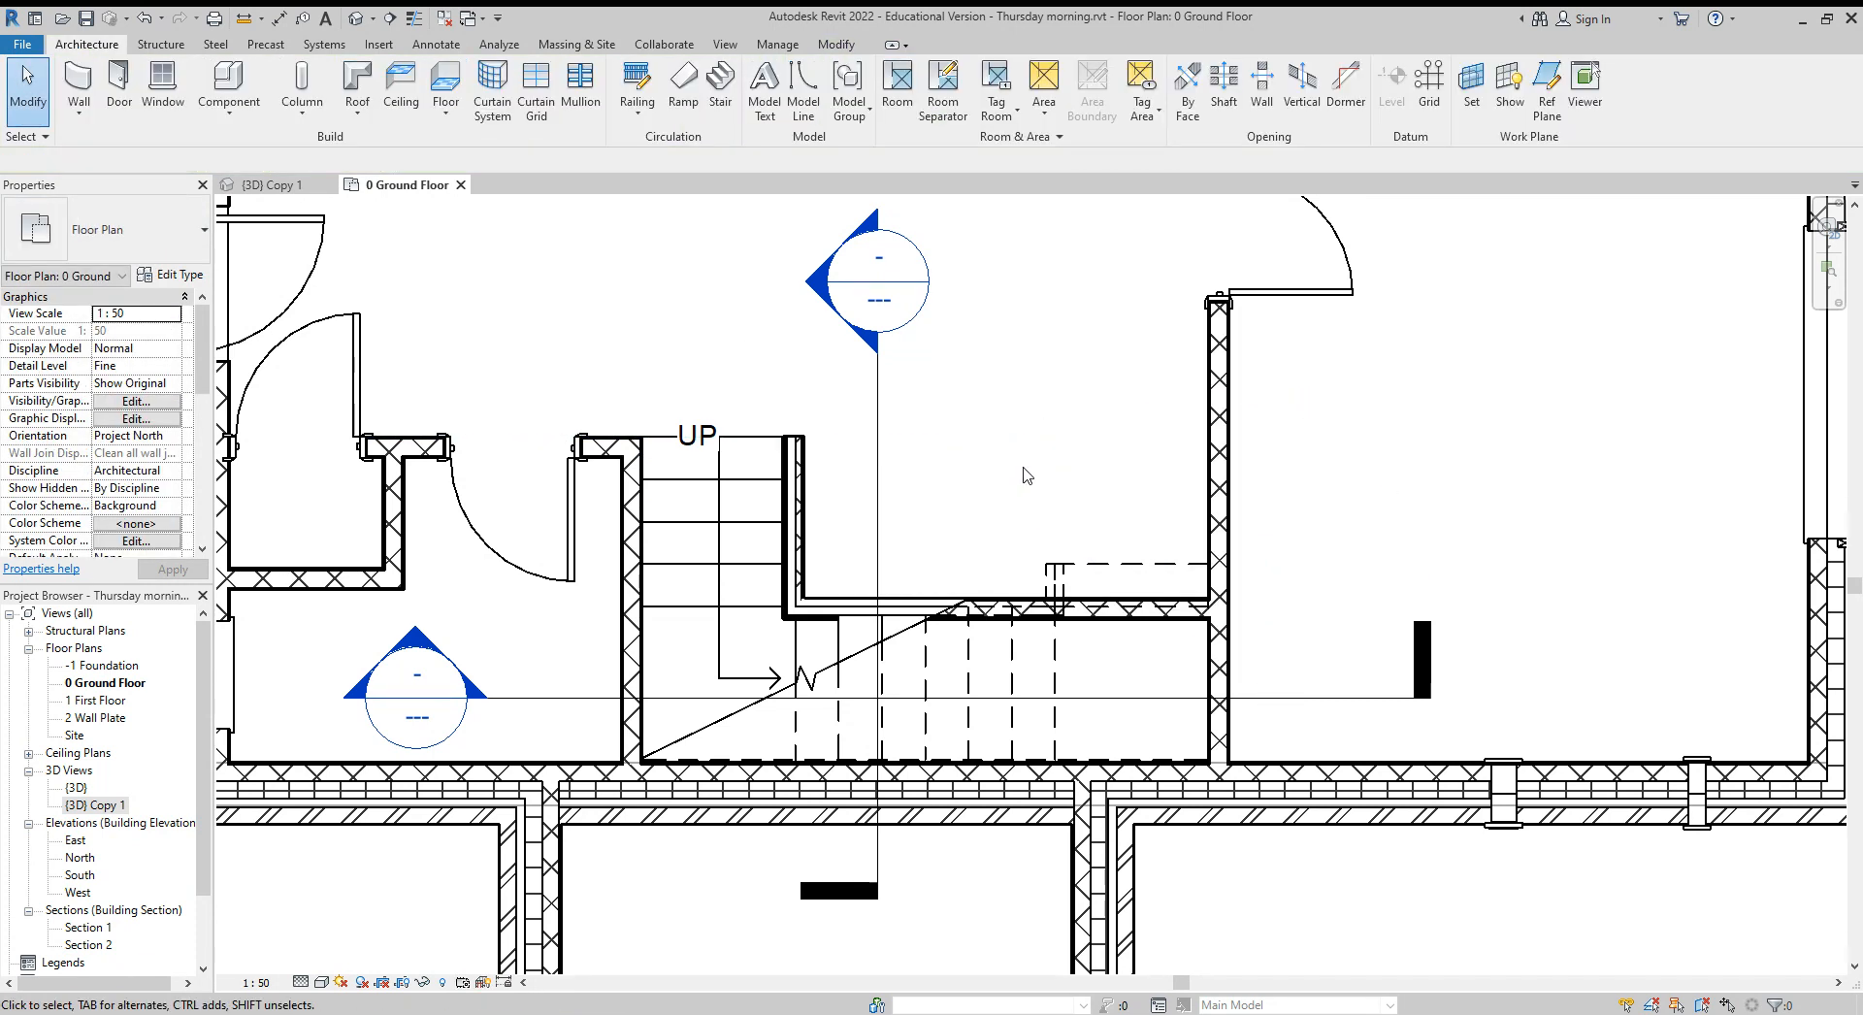
# Step: Show the 3D Copy 1 view, orbit under the stairs and select the new blockwork wall
pyautogui.click(275, 184)
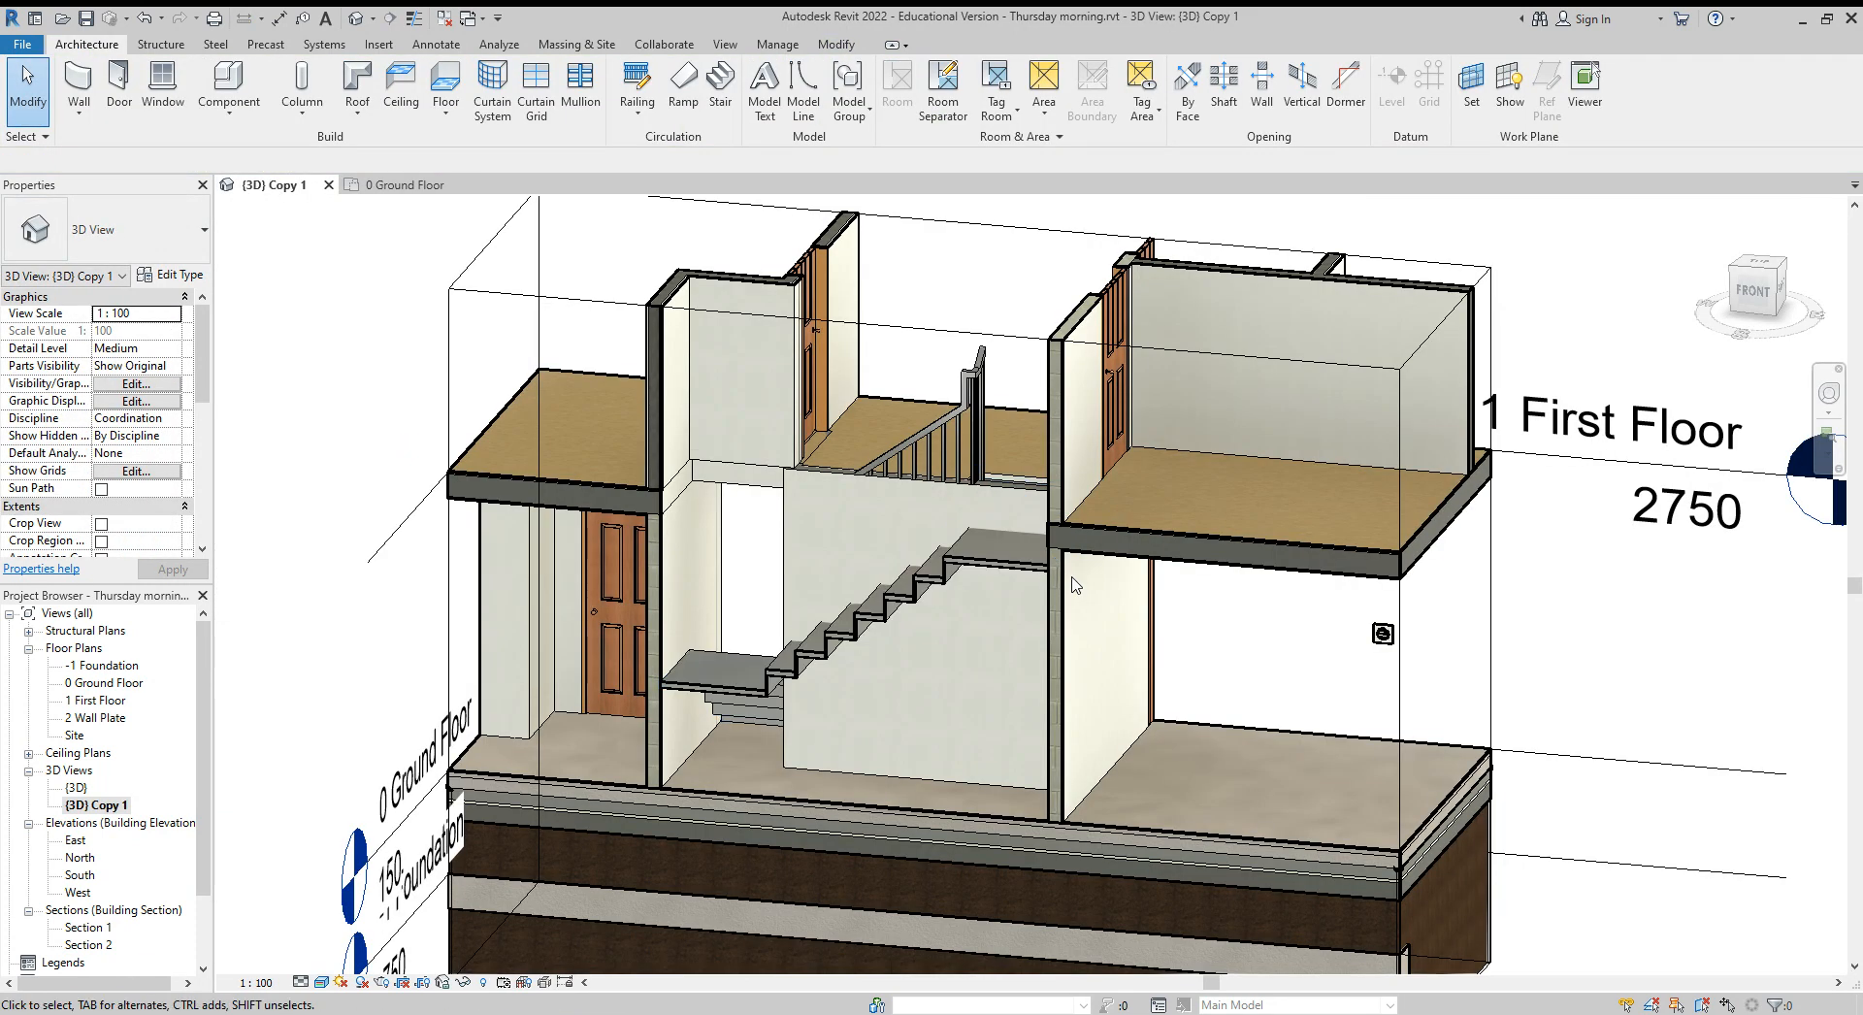
pyautogui.moveTo(946, 675)
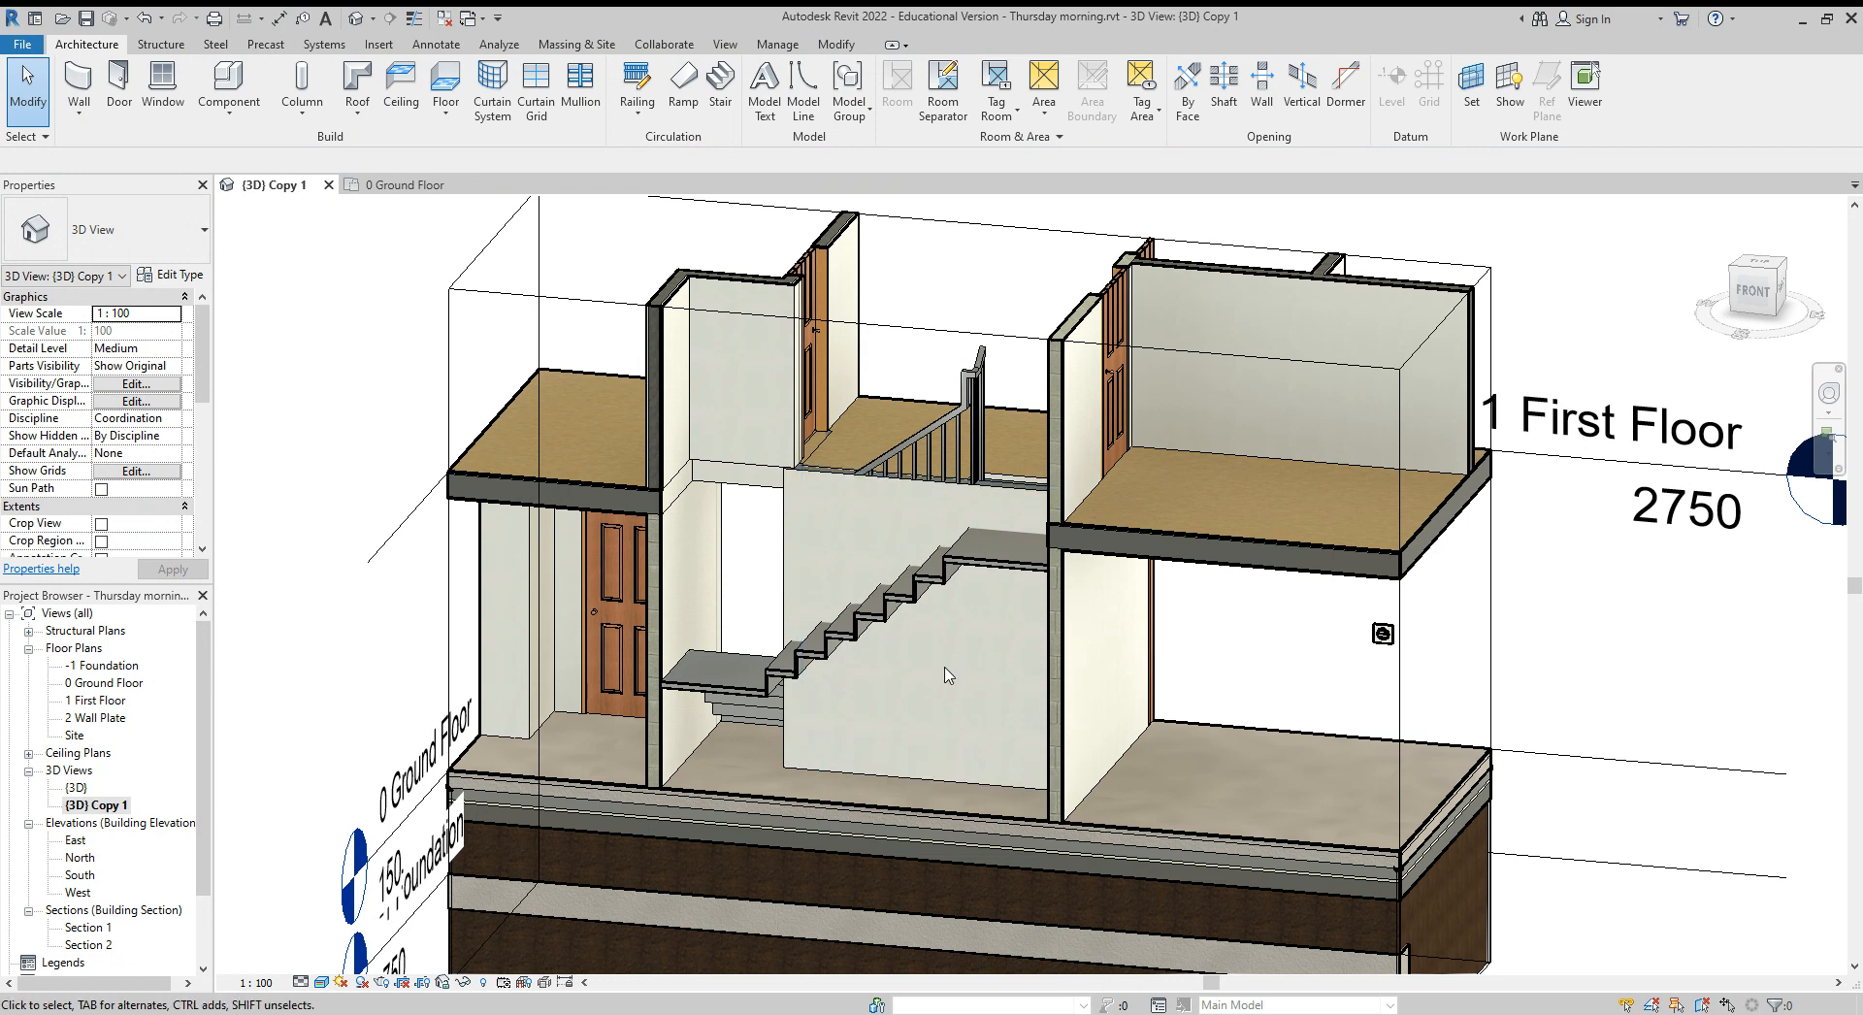
pyautogui.moveTo(961, 625)
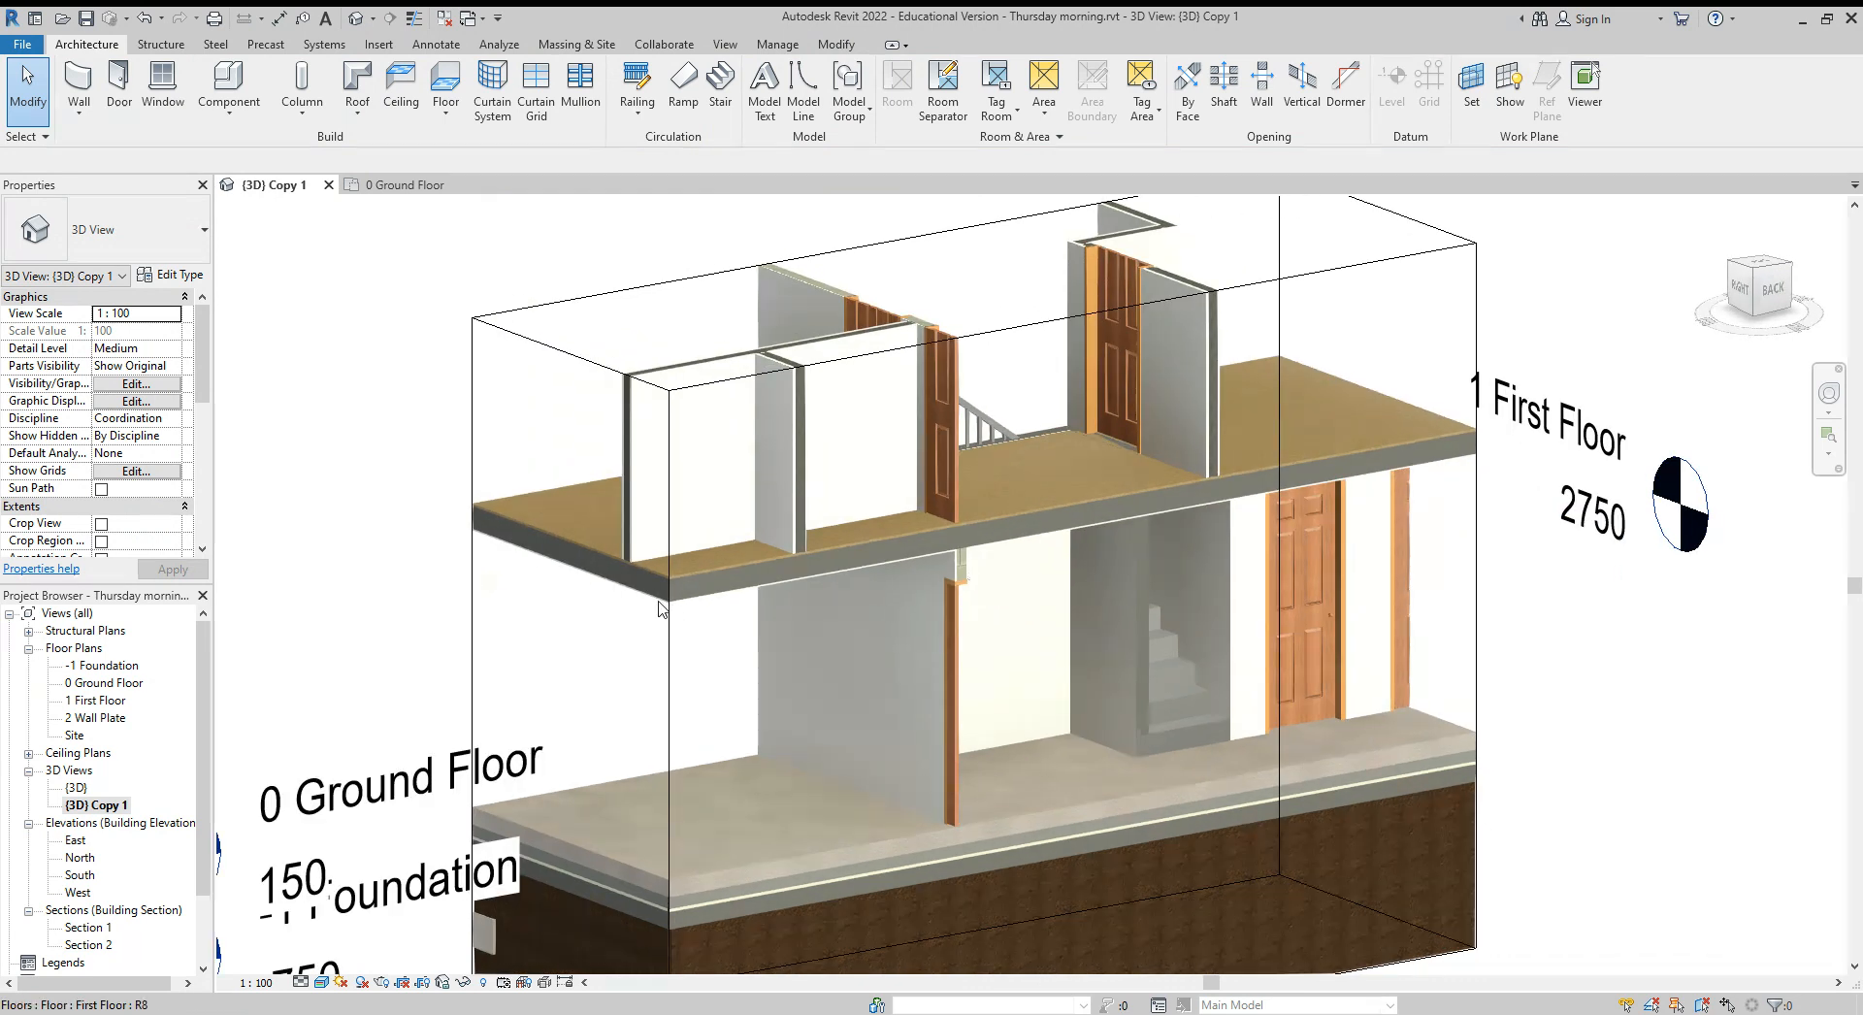
pyautogui.moveTo(659, 609); pyautogui.dragTo(839, 515)
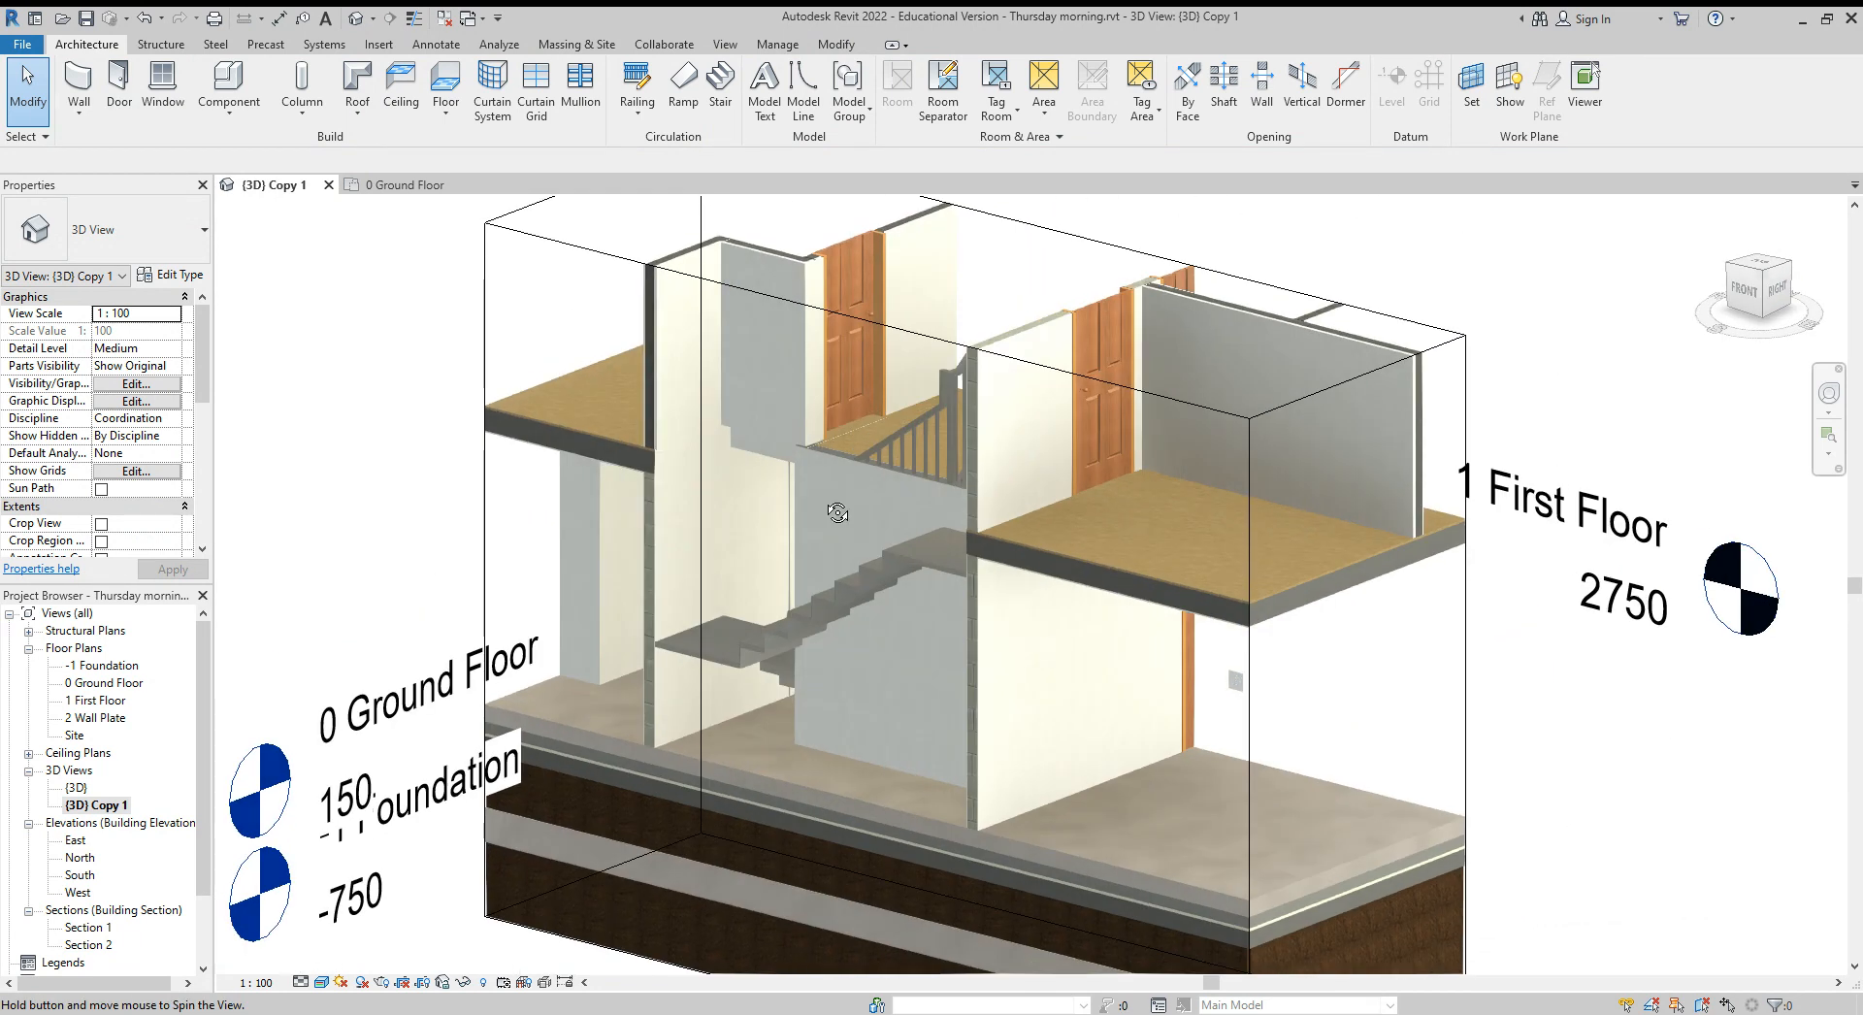
pyautogui.click(701, 476)
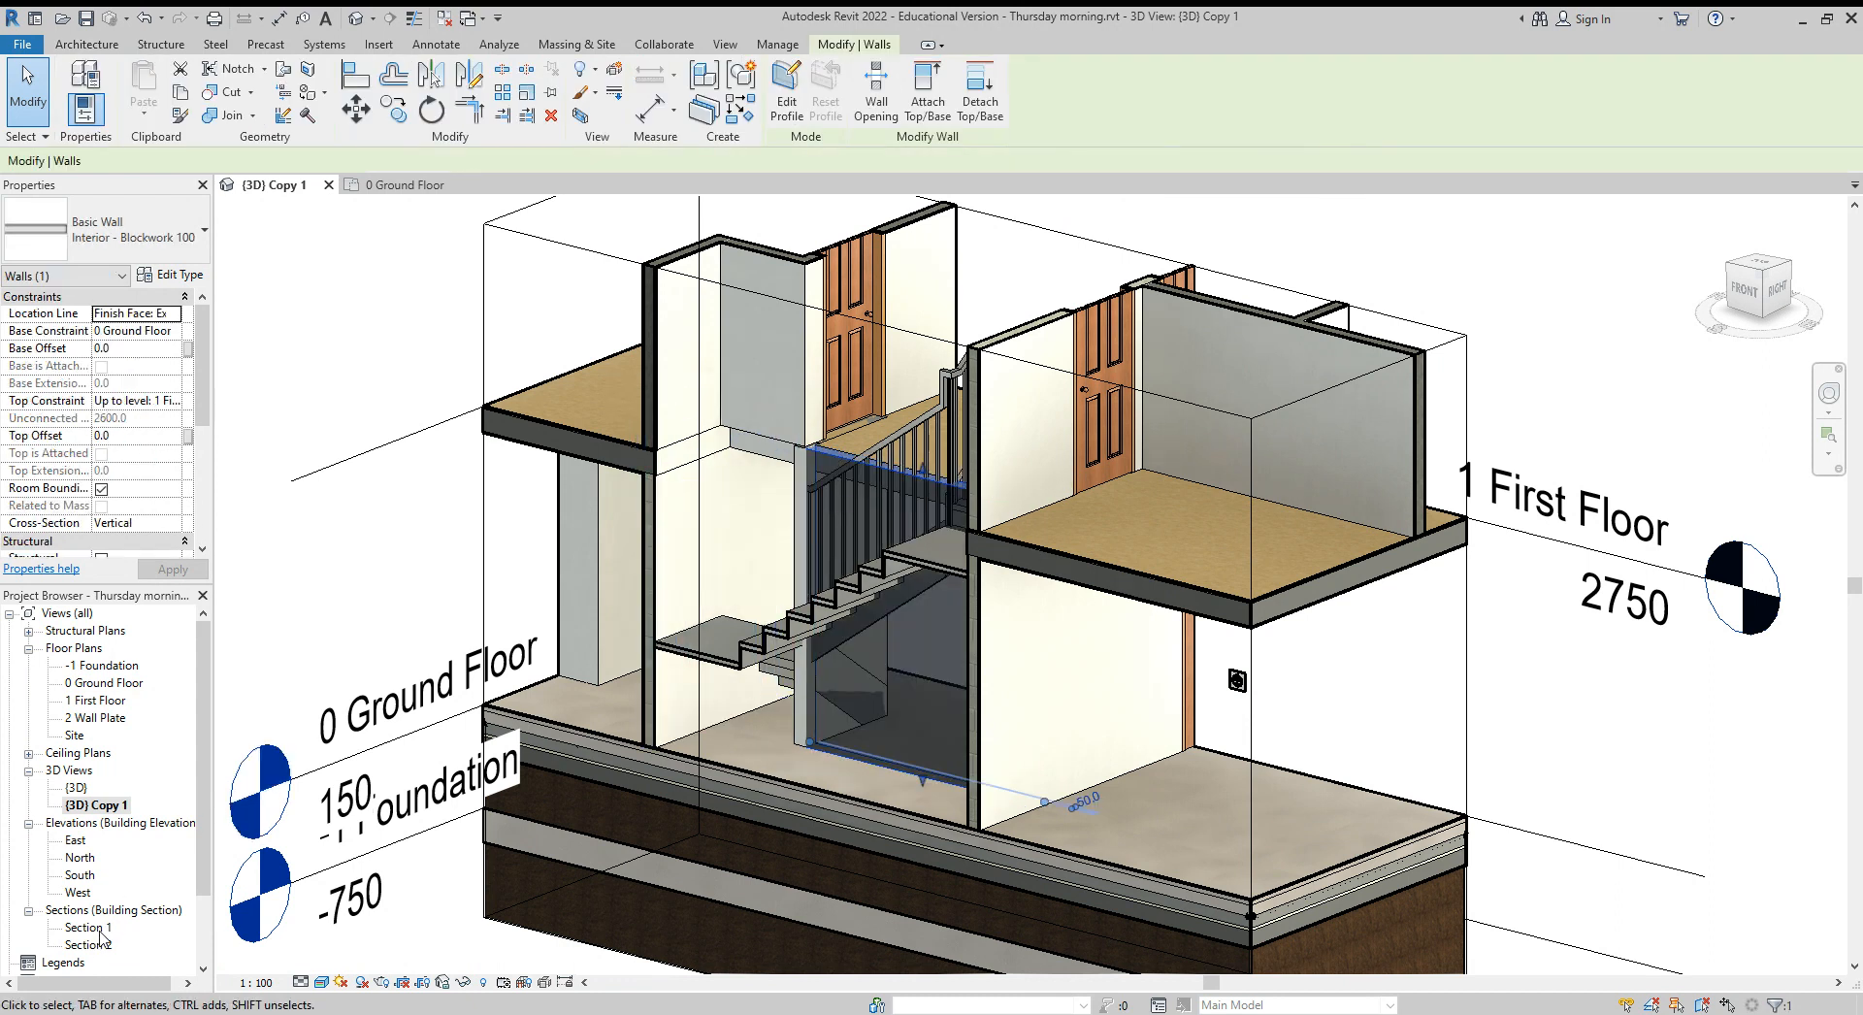
# Step: In Section 1, edit the front wall's profile to follow the stair underside, then check it in 3D
pyautogui.doubleClick(90, 928)
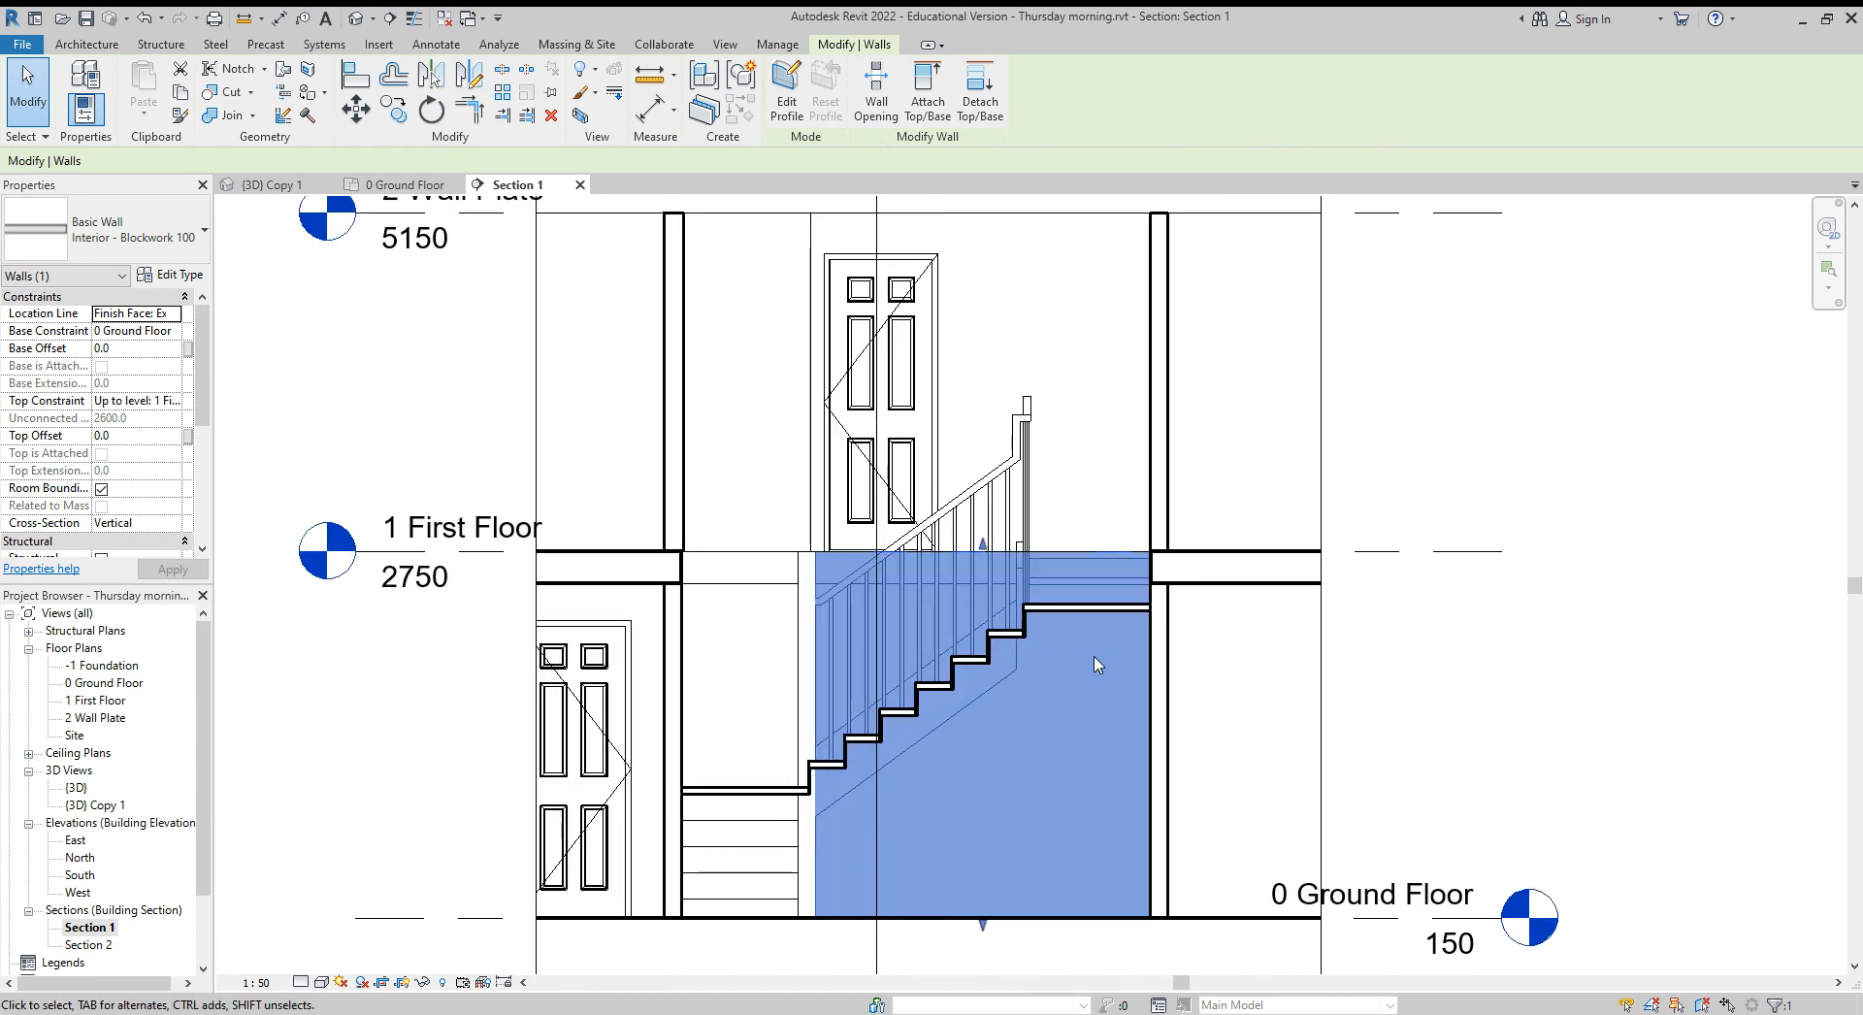
pyautogui.click(786, 91)
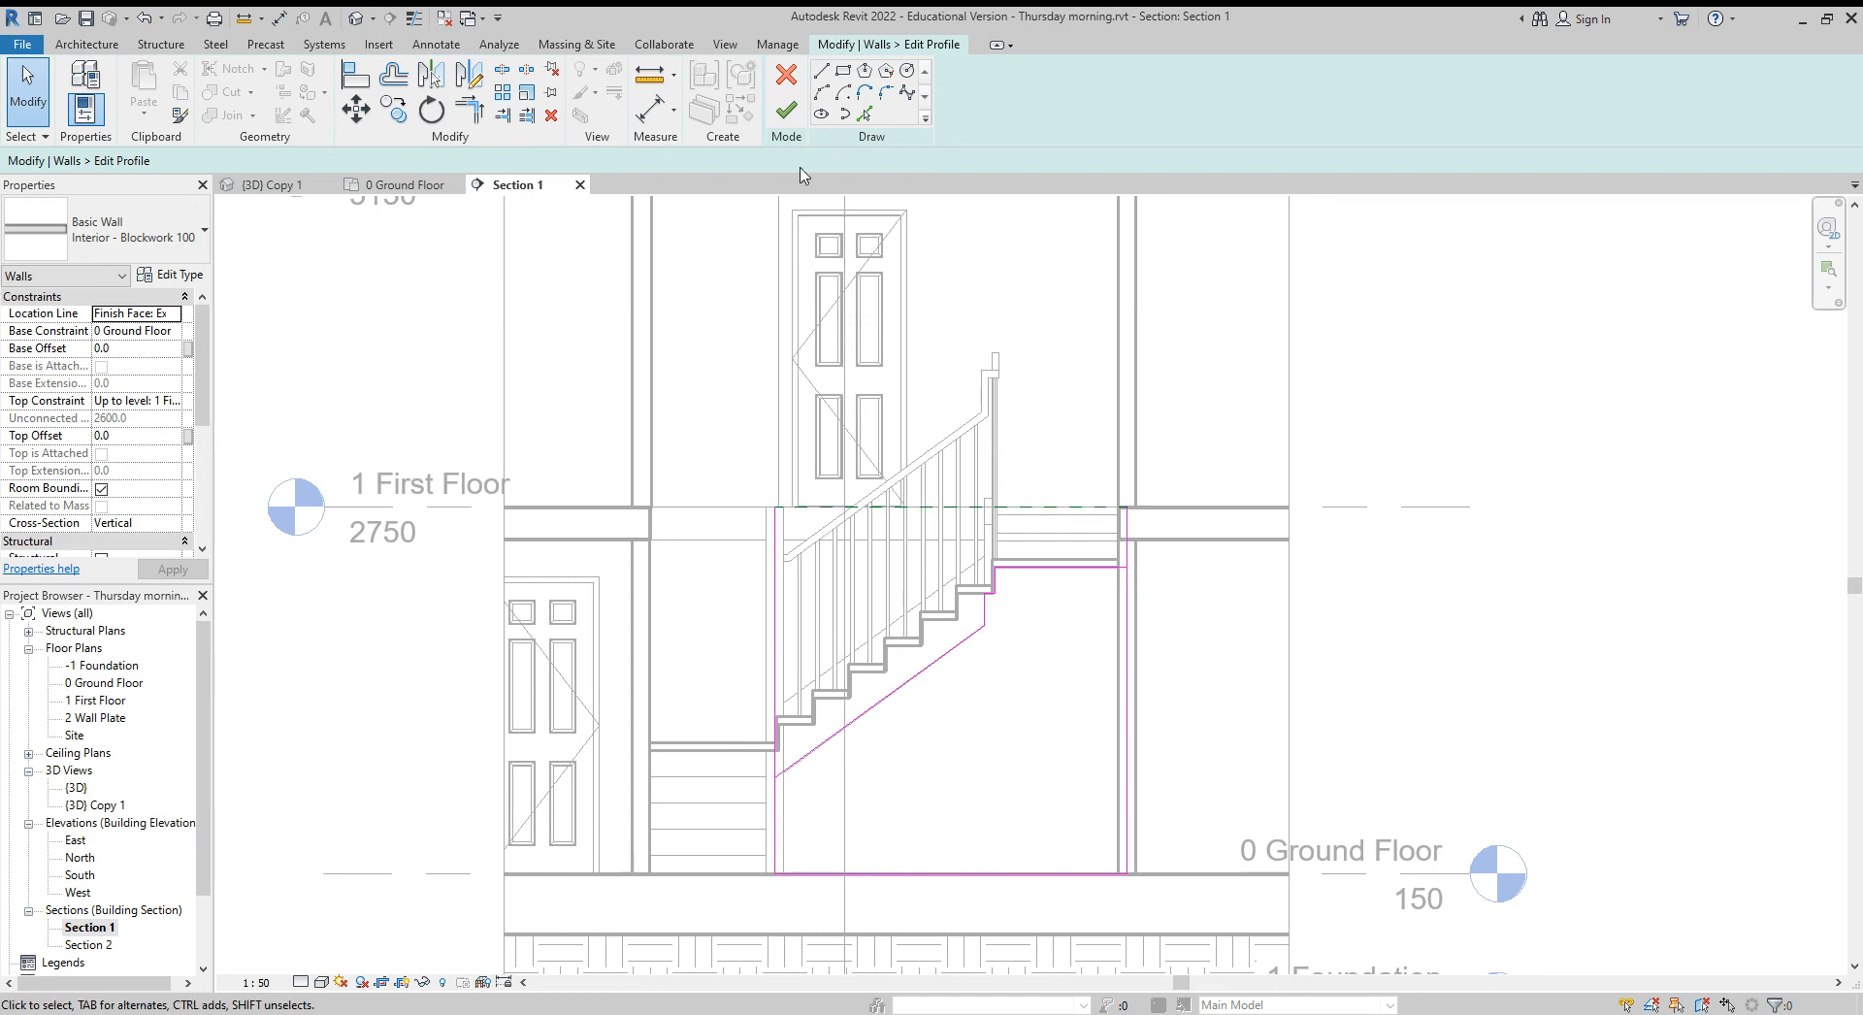
pyautogui.click(467, 109)
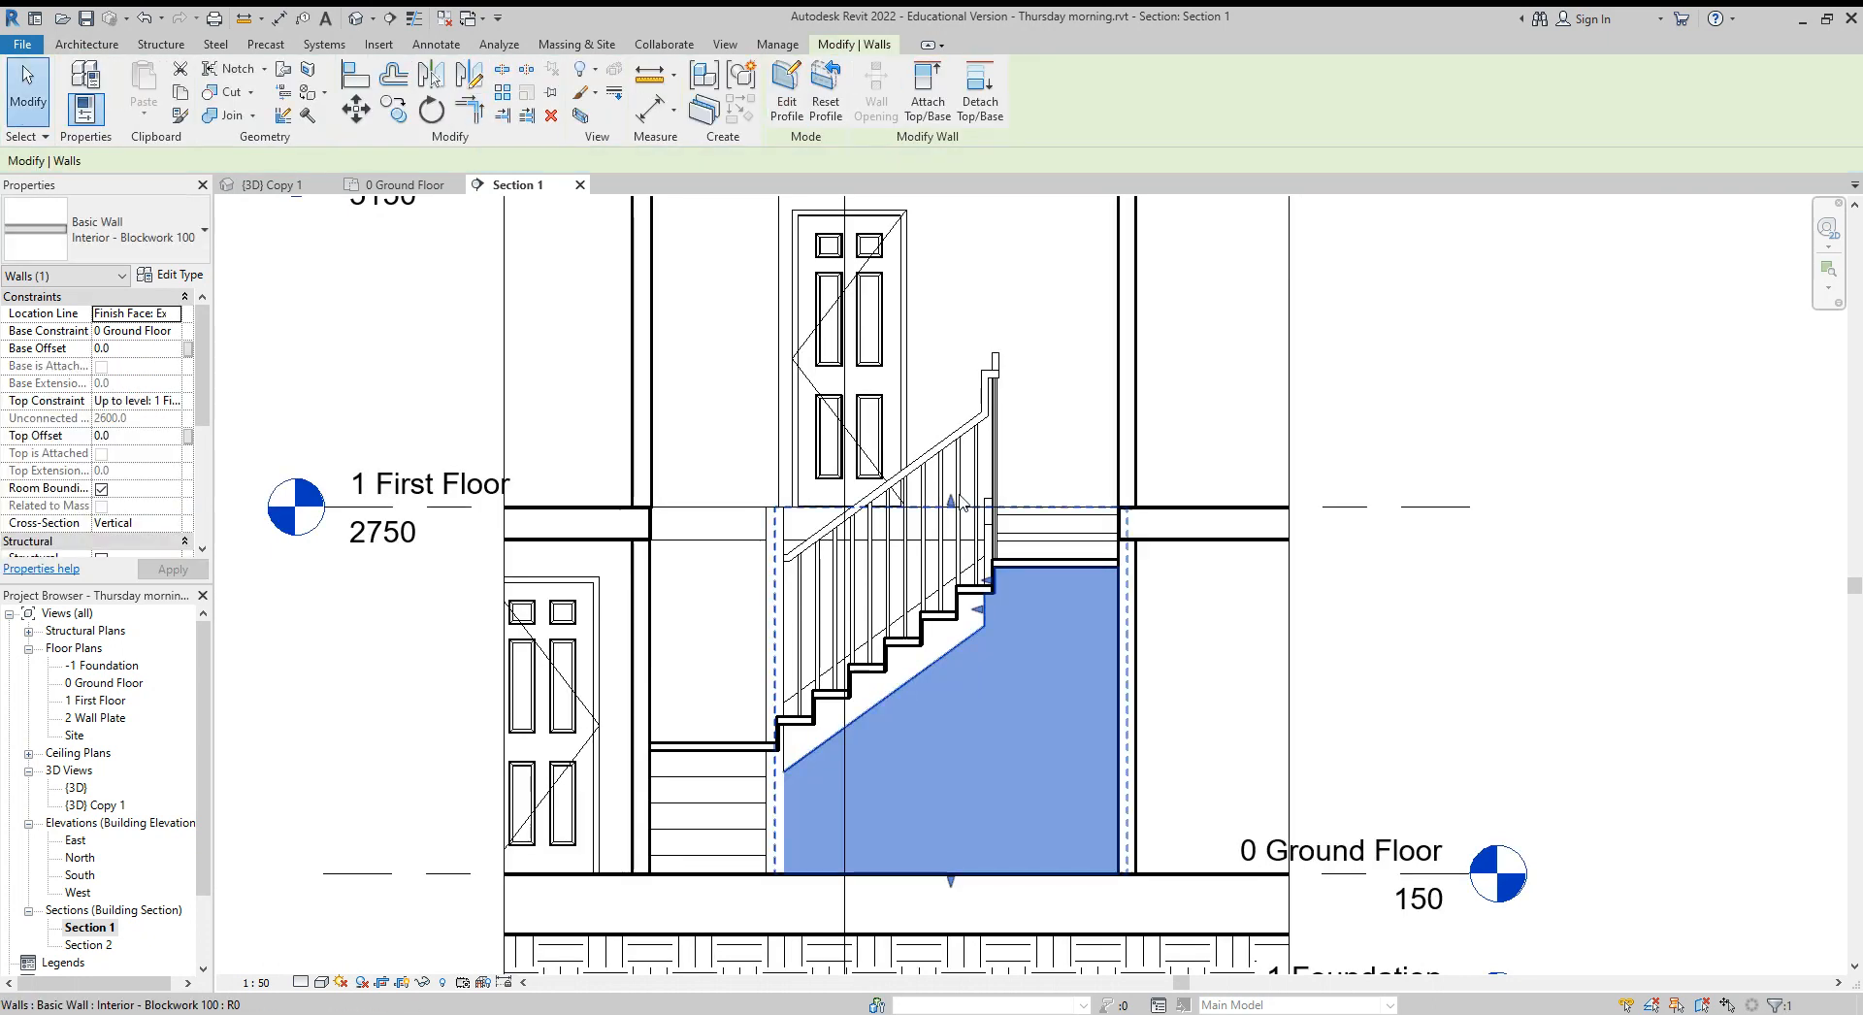
pyautogui.click(272, 184)
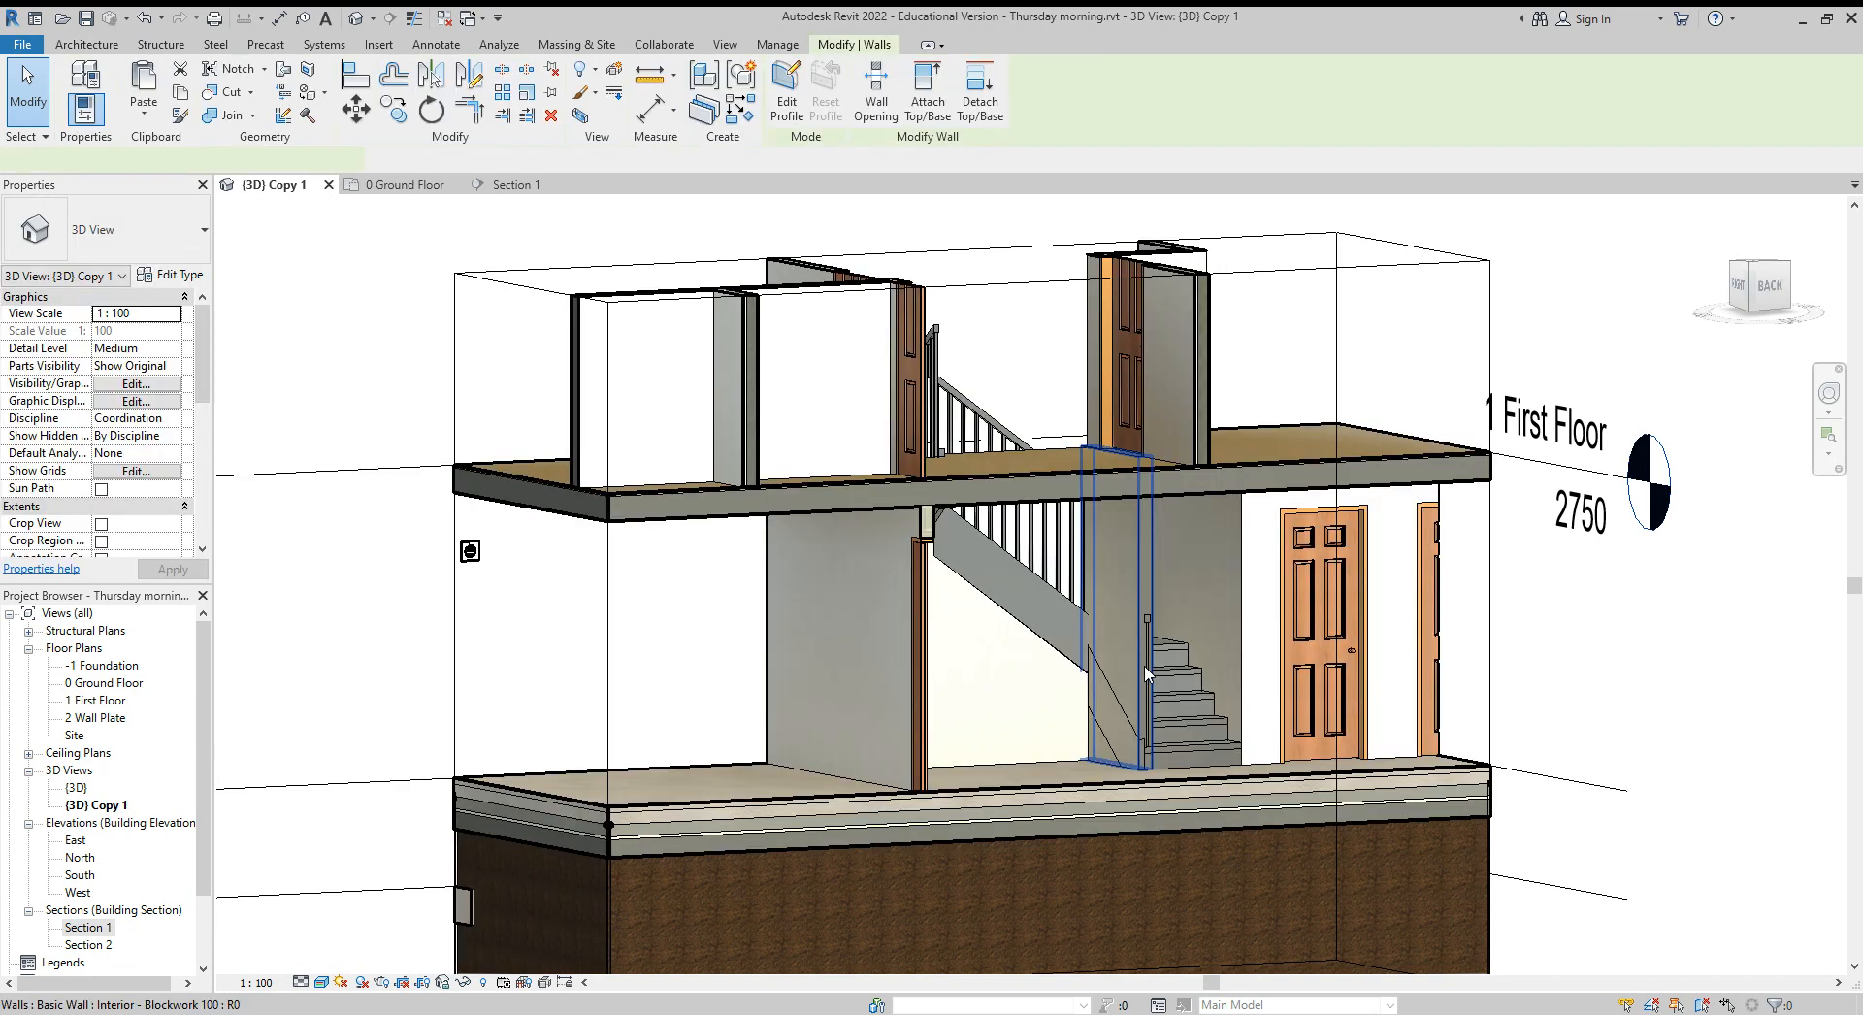
# Step: Select the side under-stair wall and open Section 2 from the Project Browser
pyautogui.click(1110, 654)
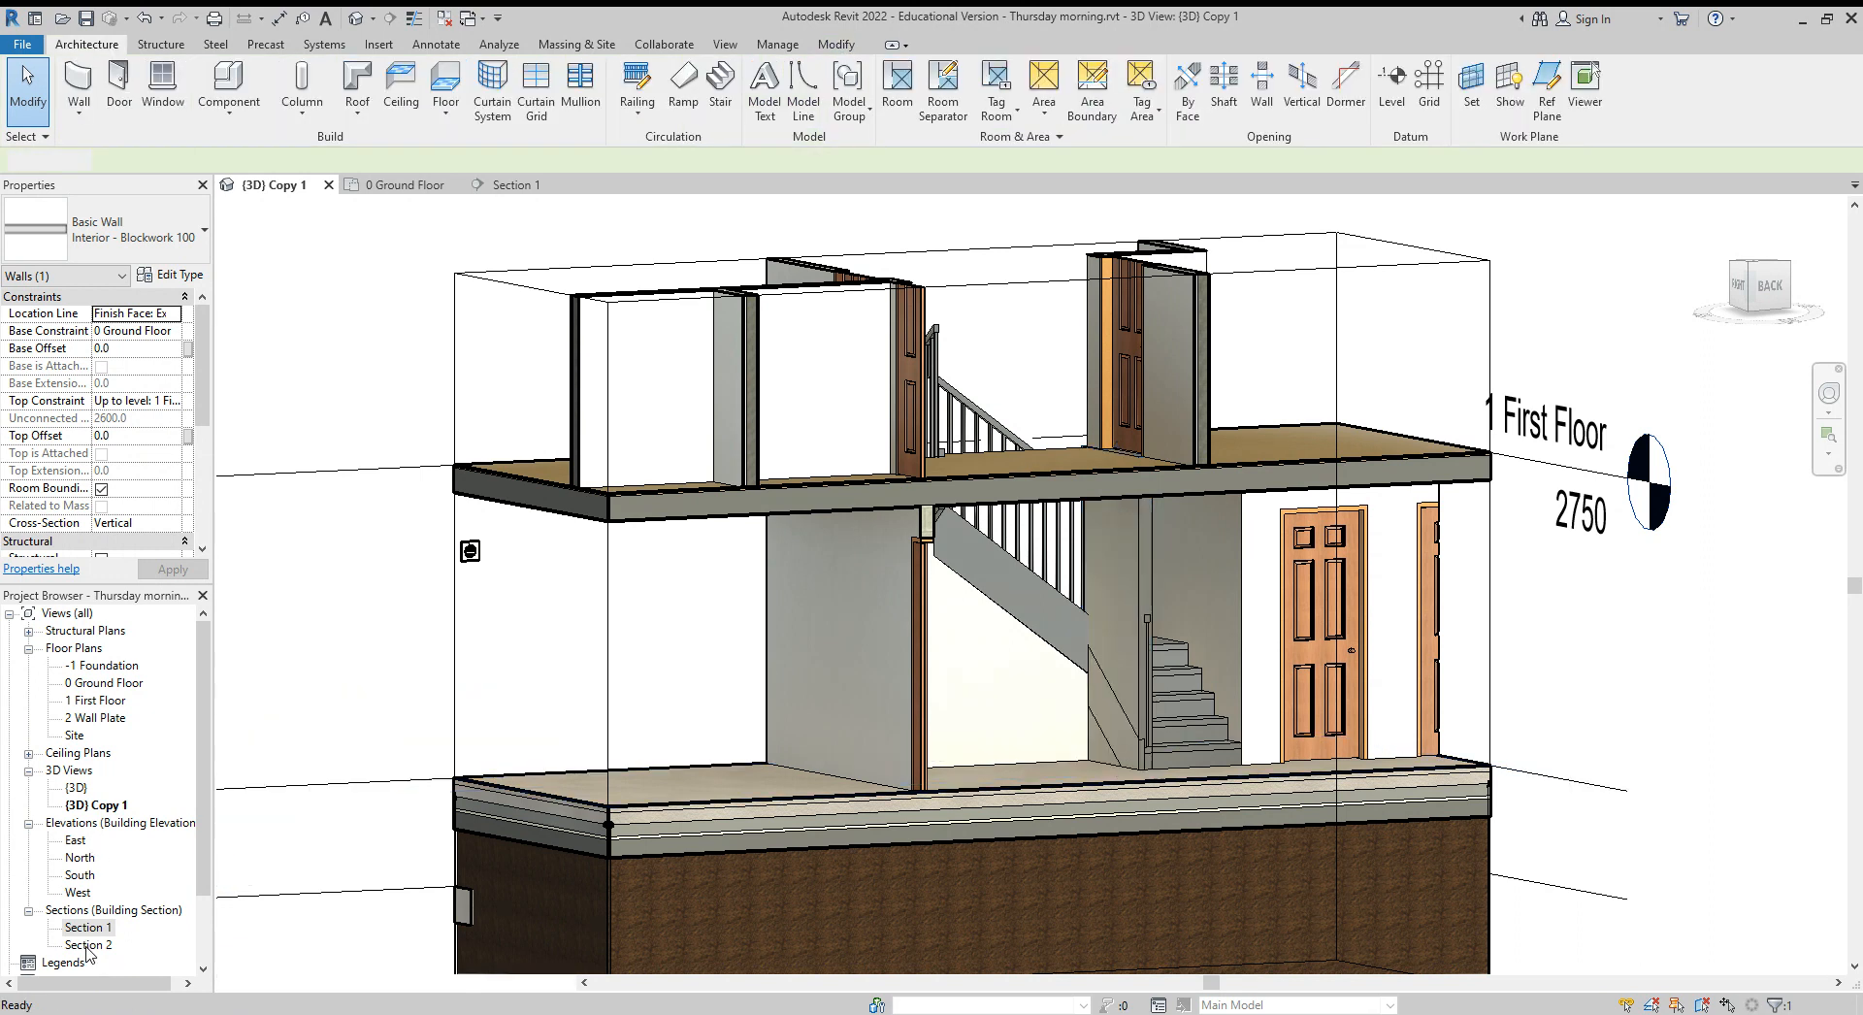
pyautogui.doubleClick(87, 944)
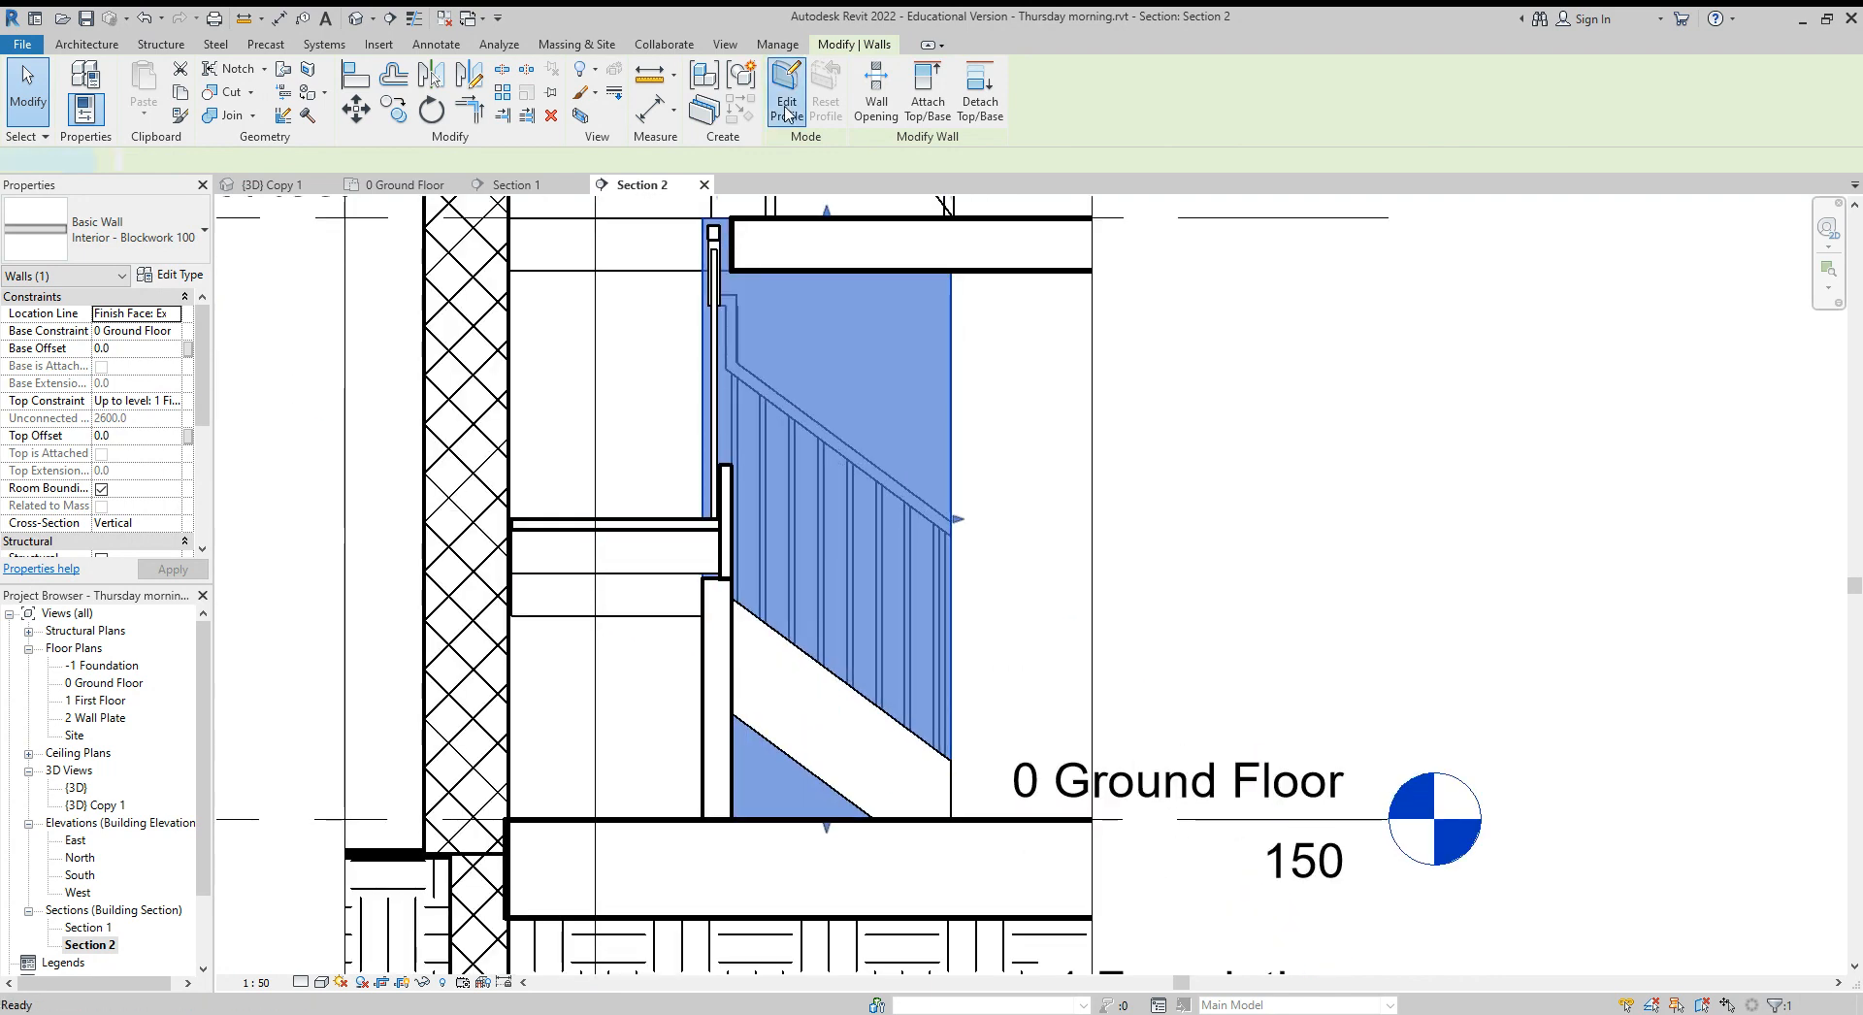
# Step: Trim the side wall's profile to the stair slope, verify in 3D, and return to the Ground Floor plan
pyautogui.click(786, 91)
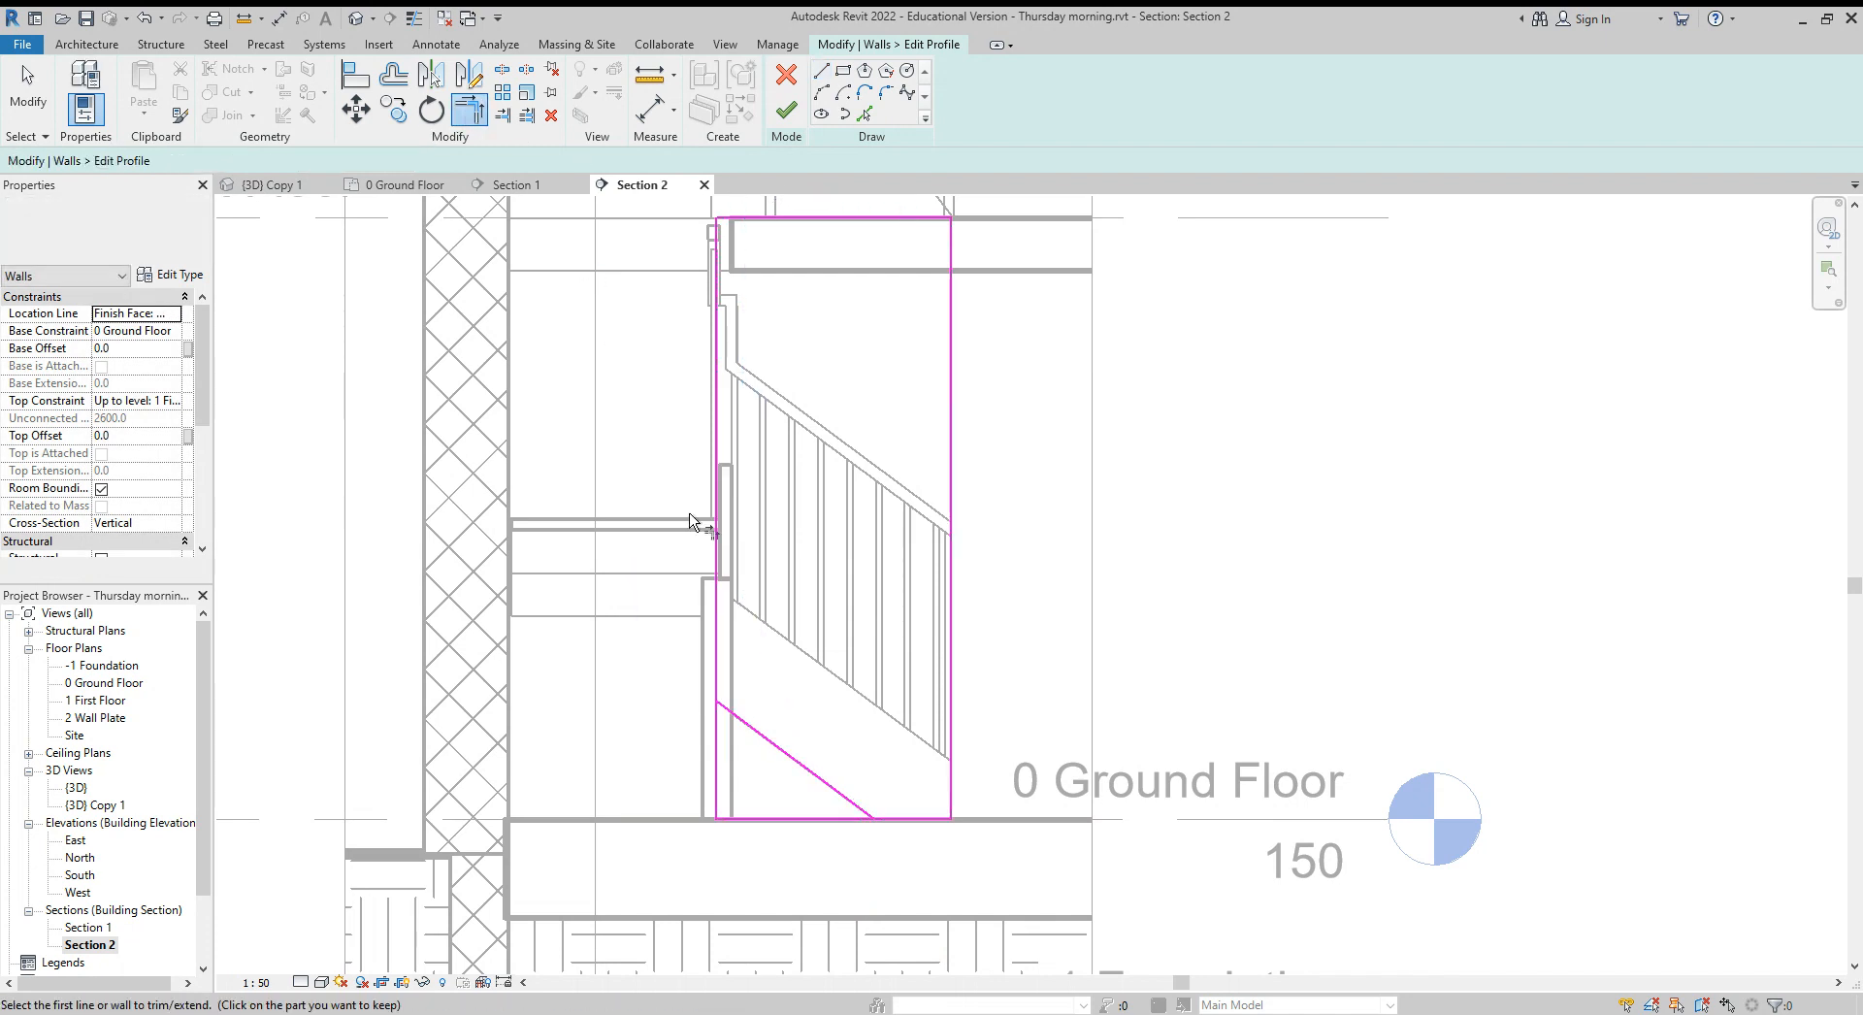
pyautogui.click(790, 763)
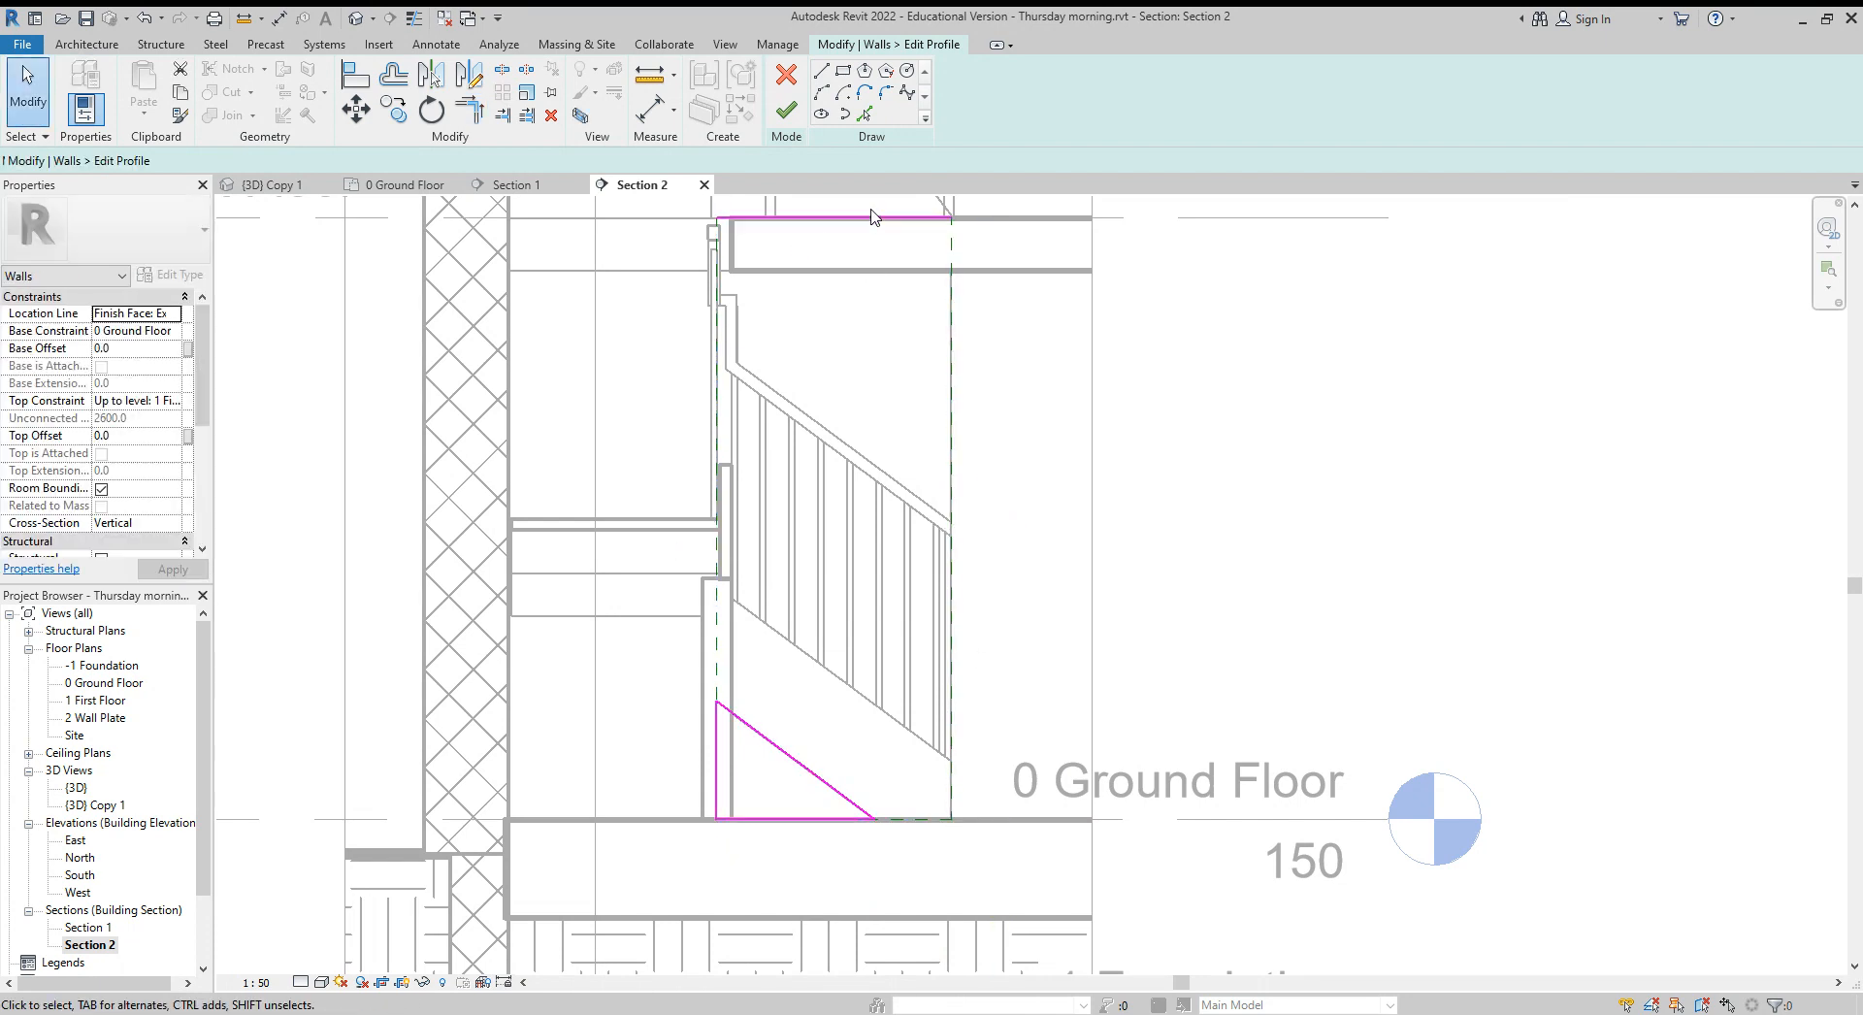
pyautogui.click(787, 93)
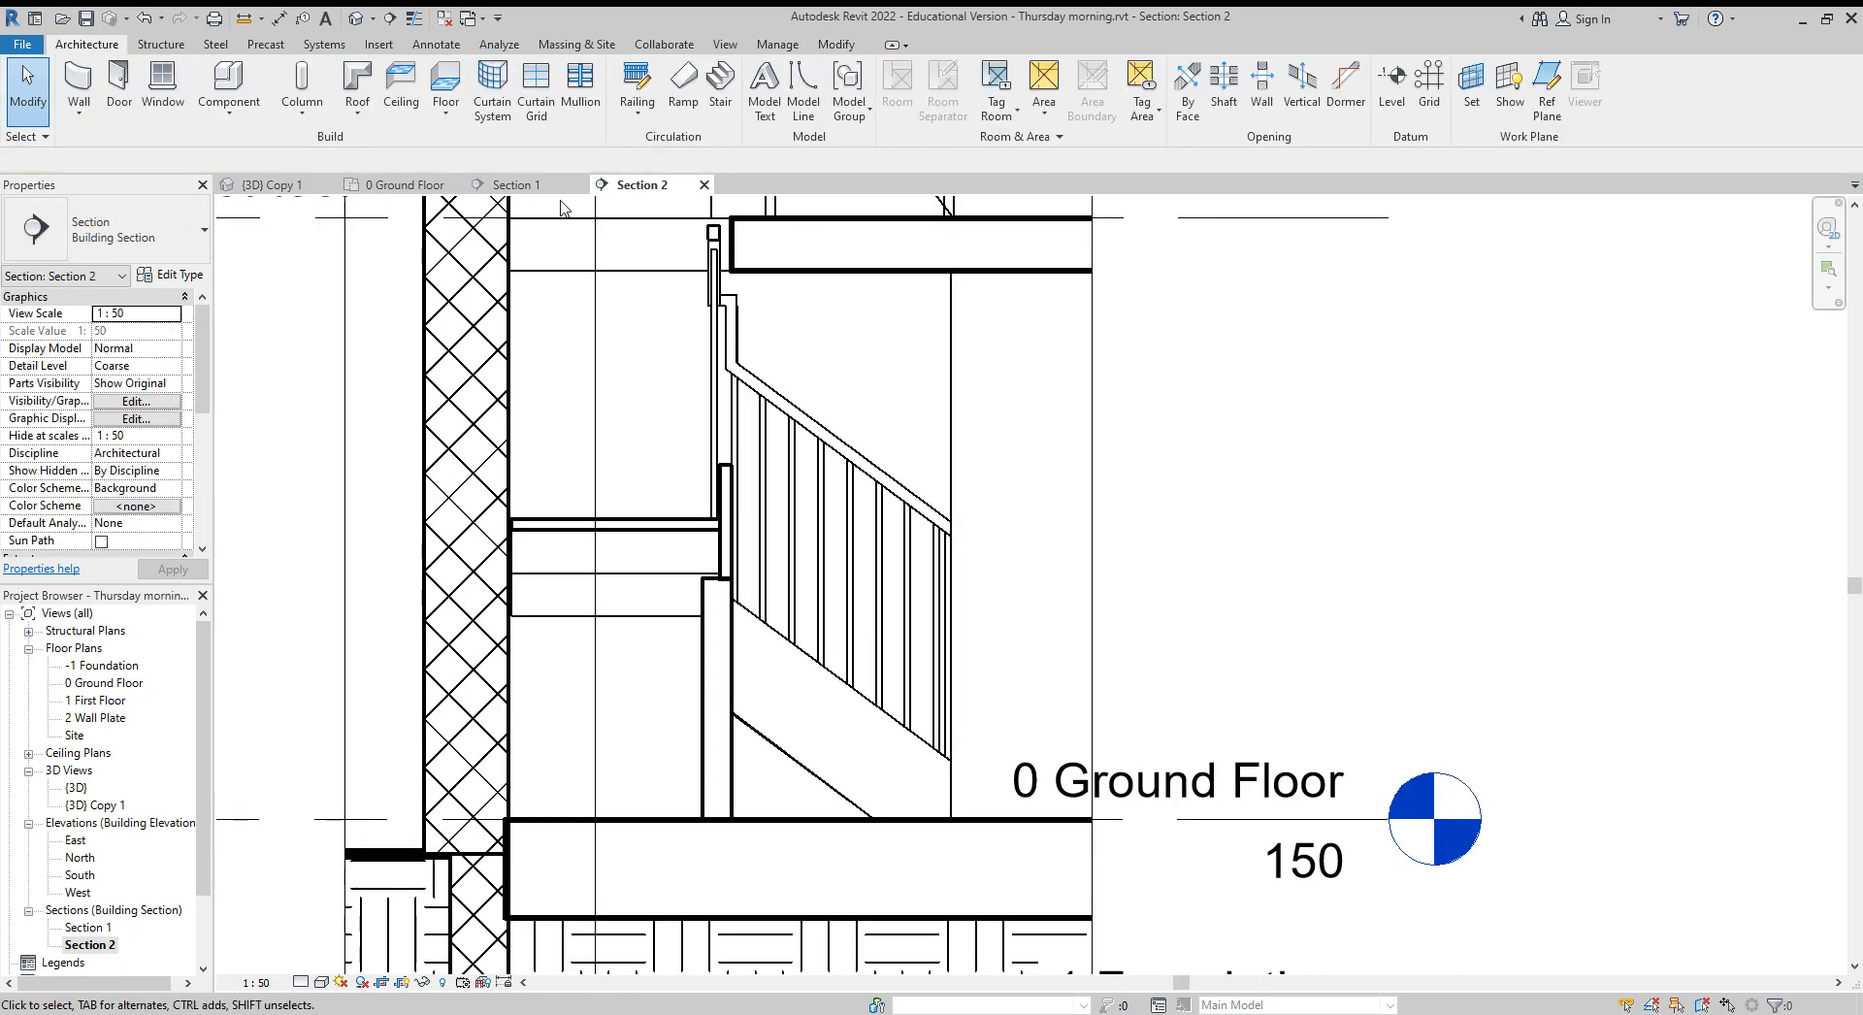
pyautogui.click(273, 184)
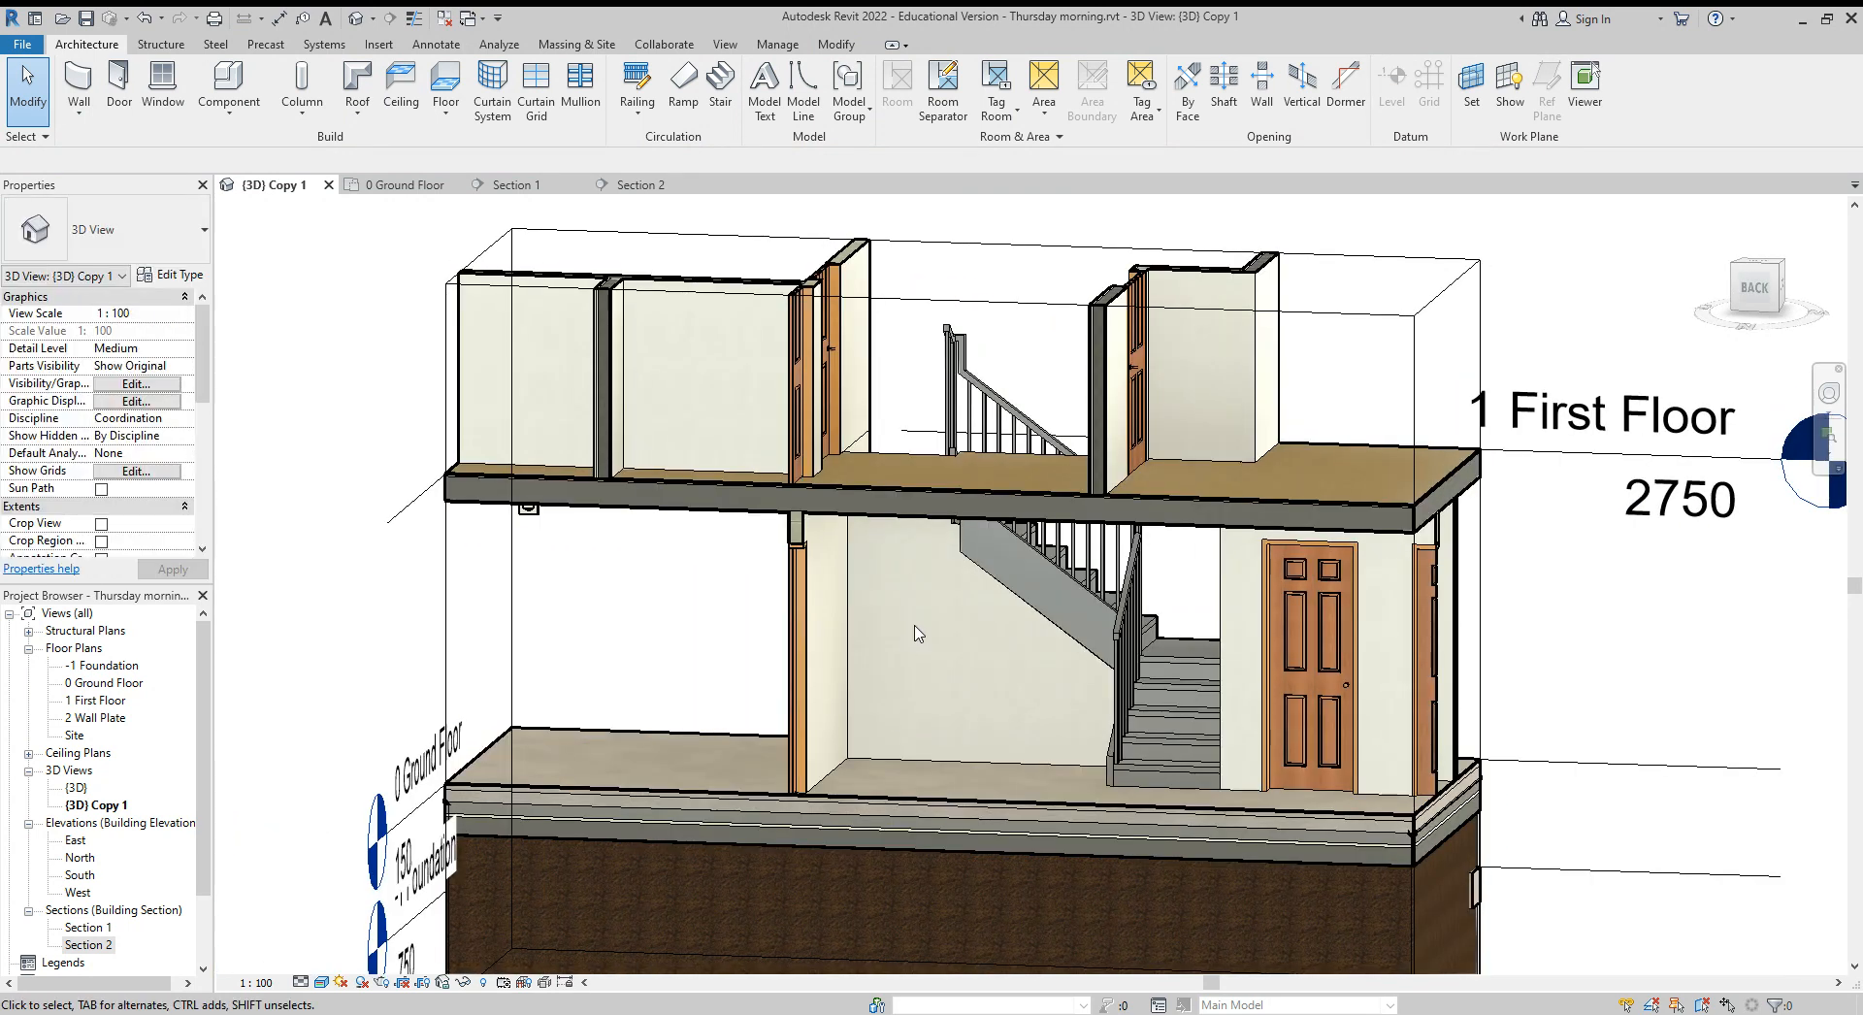
pyautogui.click(406, 185)
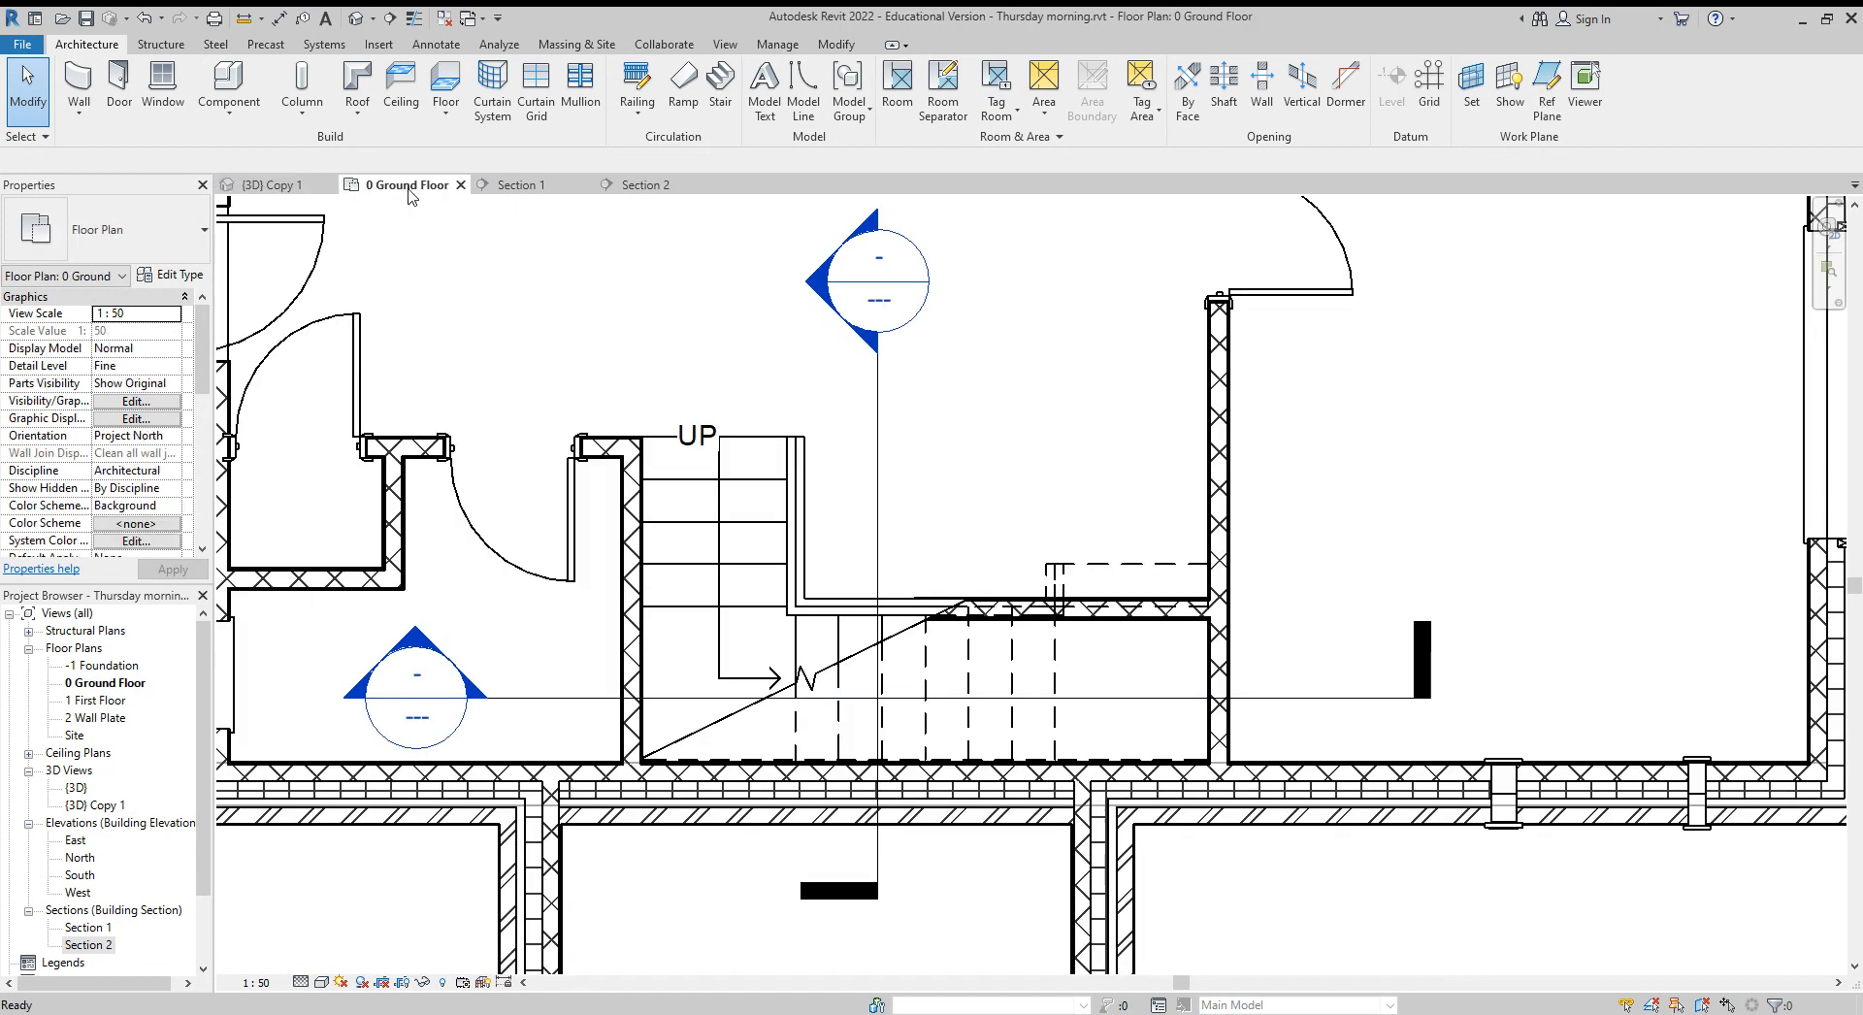
pyautogui.moveTo(664, 227)
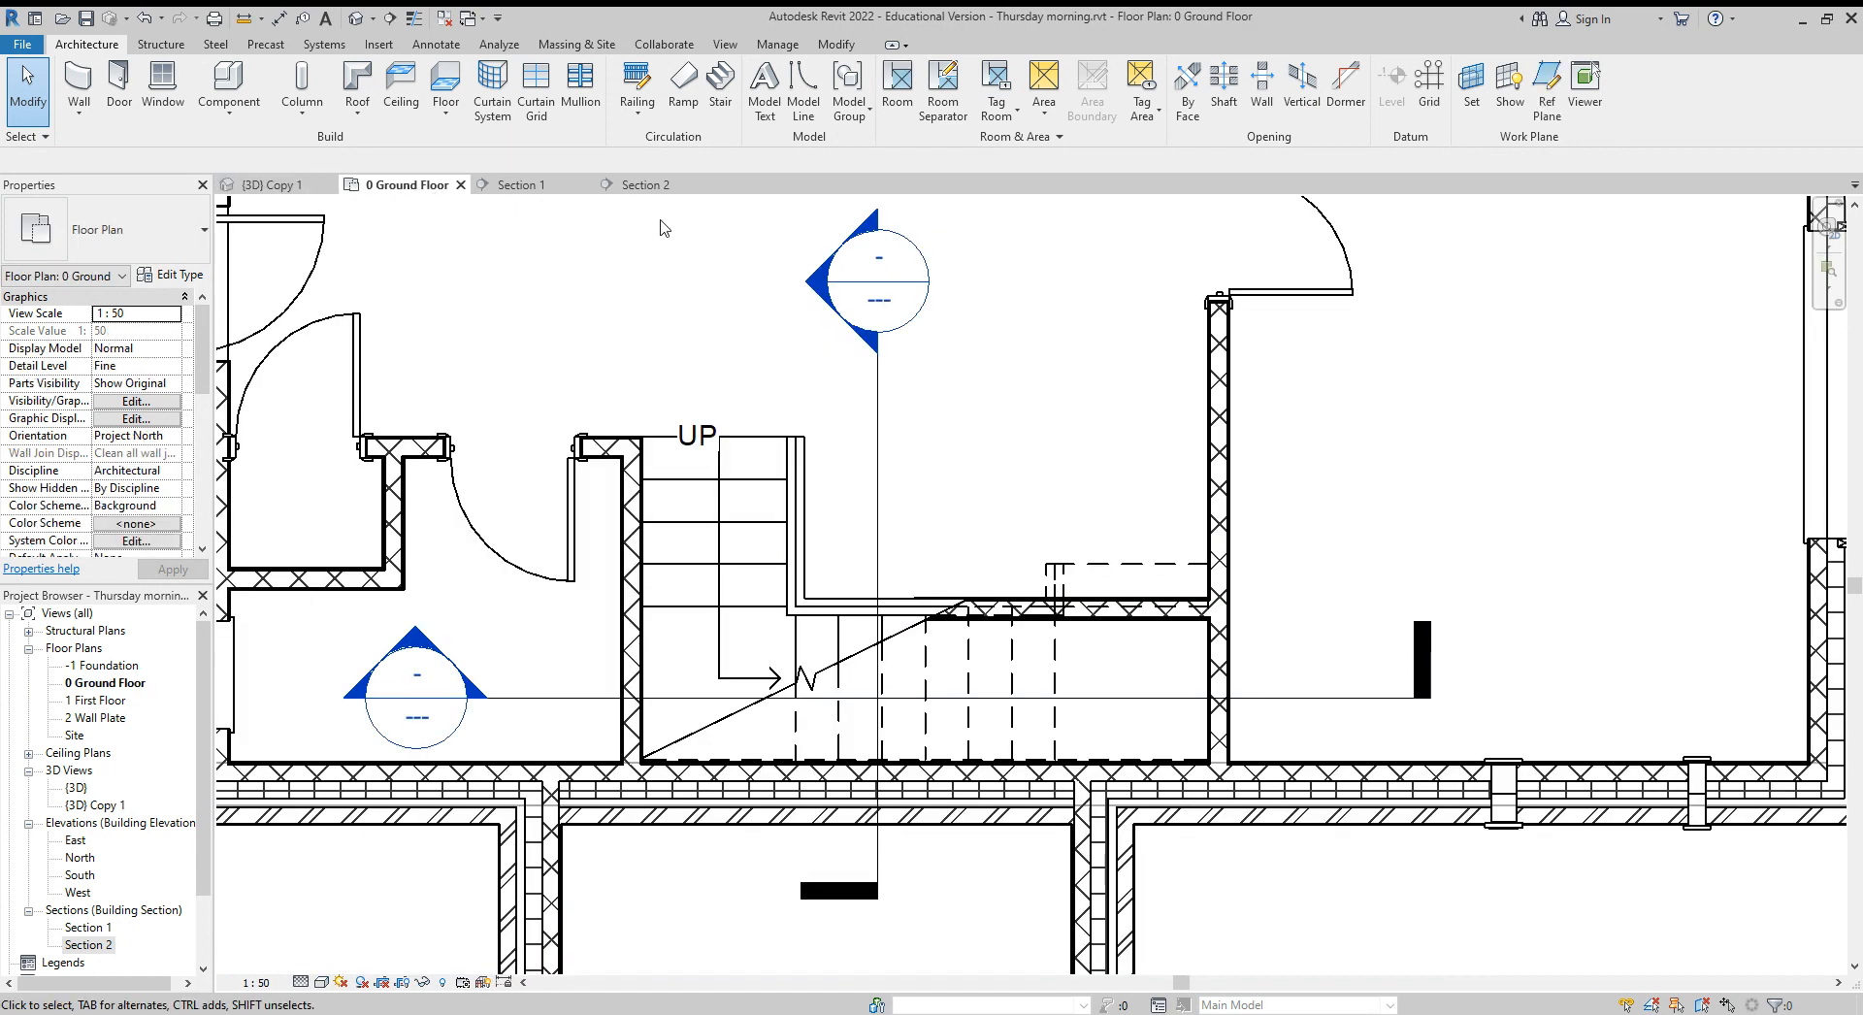
# Step: Place a door in the under-stair cupboard wall and show it in the 3D Copy 1 view
pyautogui.click(116, 89)
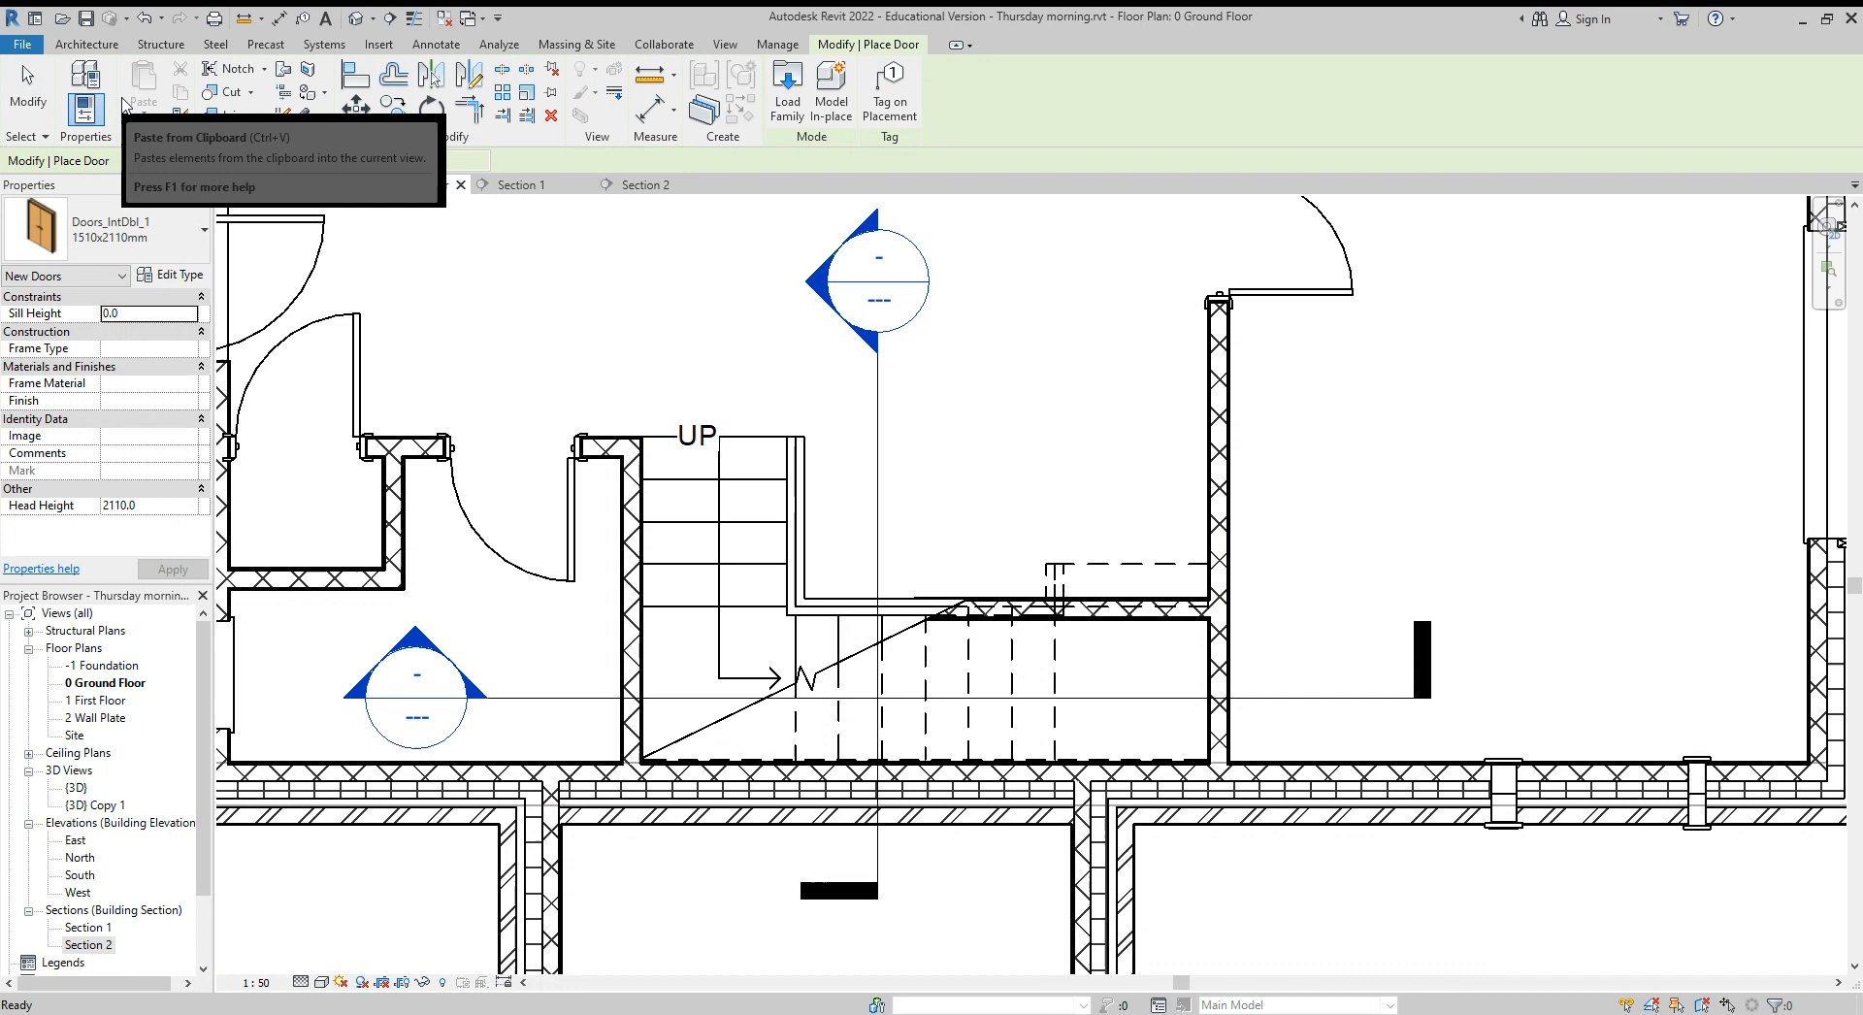
pyautogui.click(178, 229)
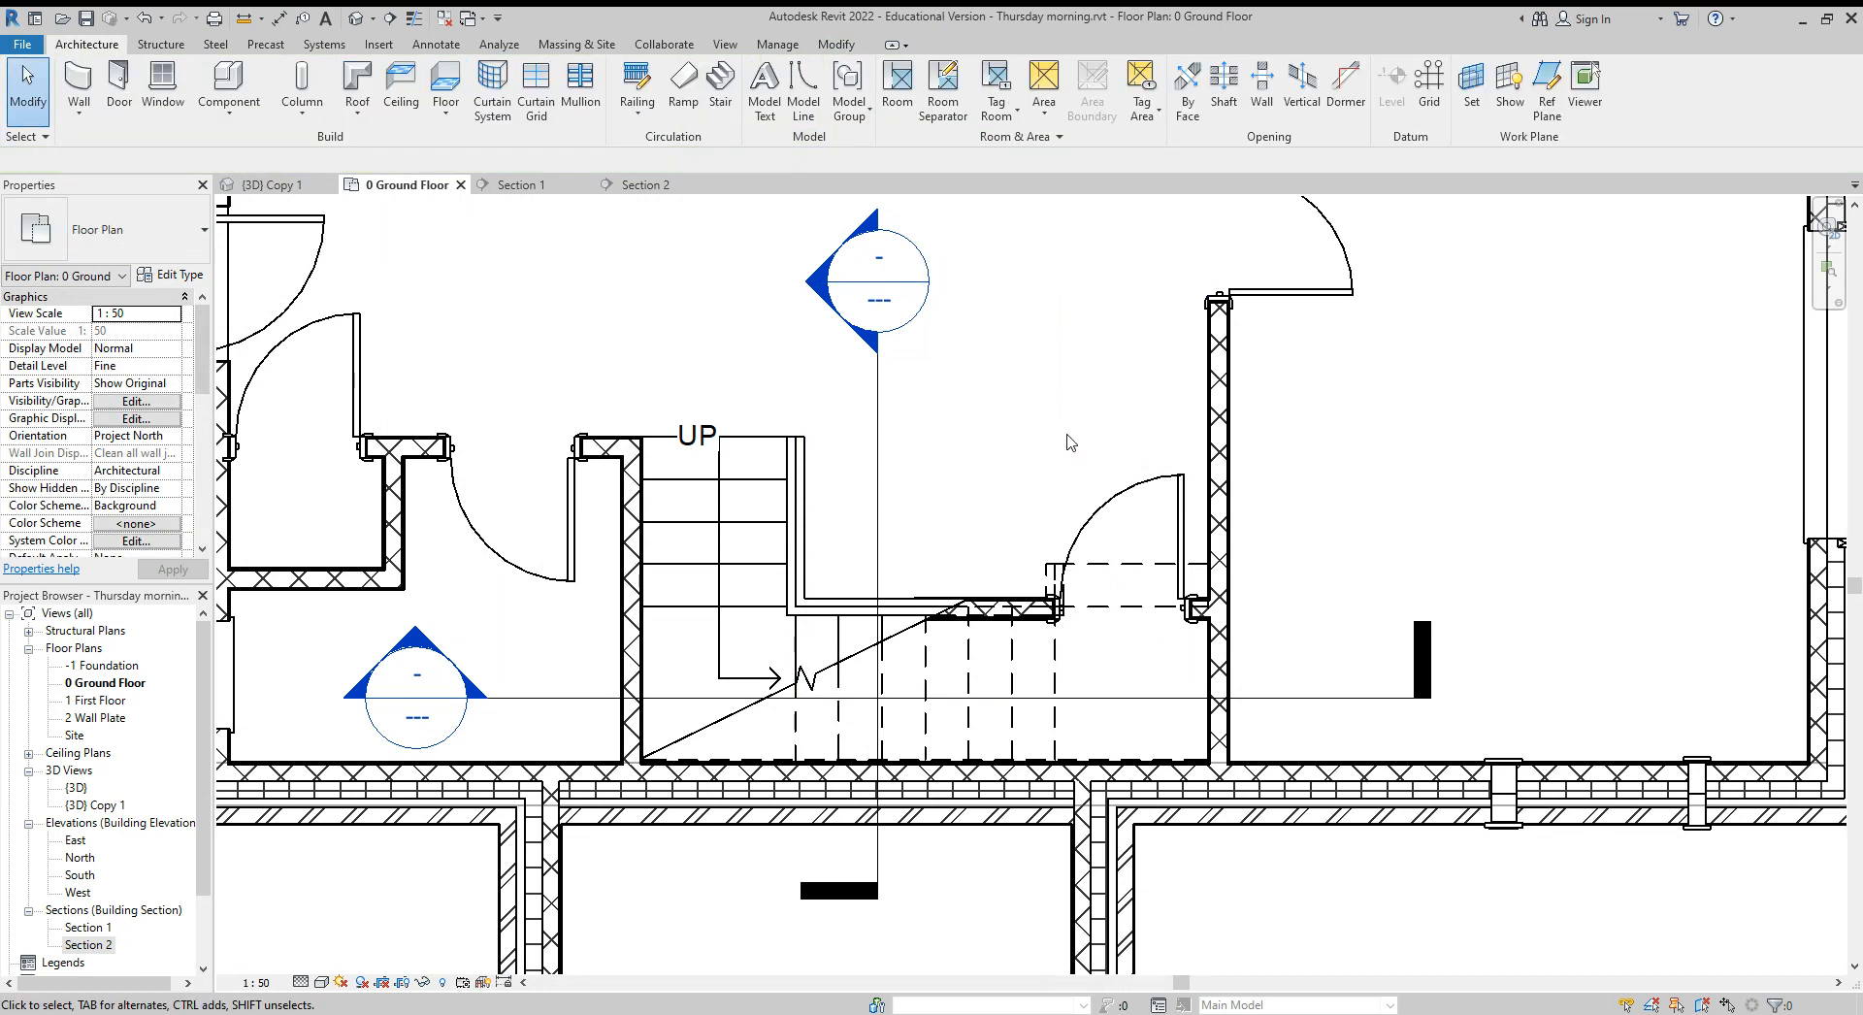
pyautogui.click(276, 184)
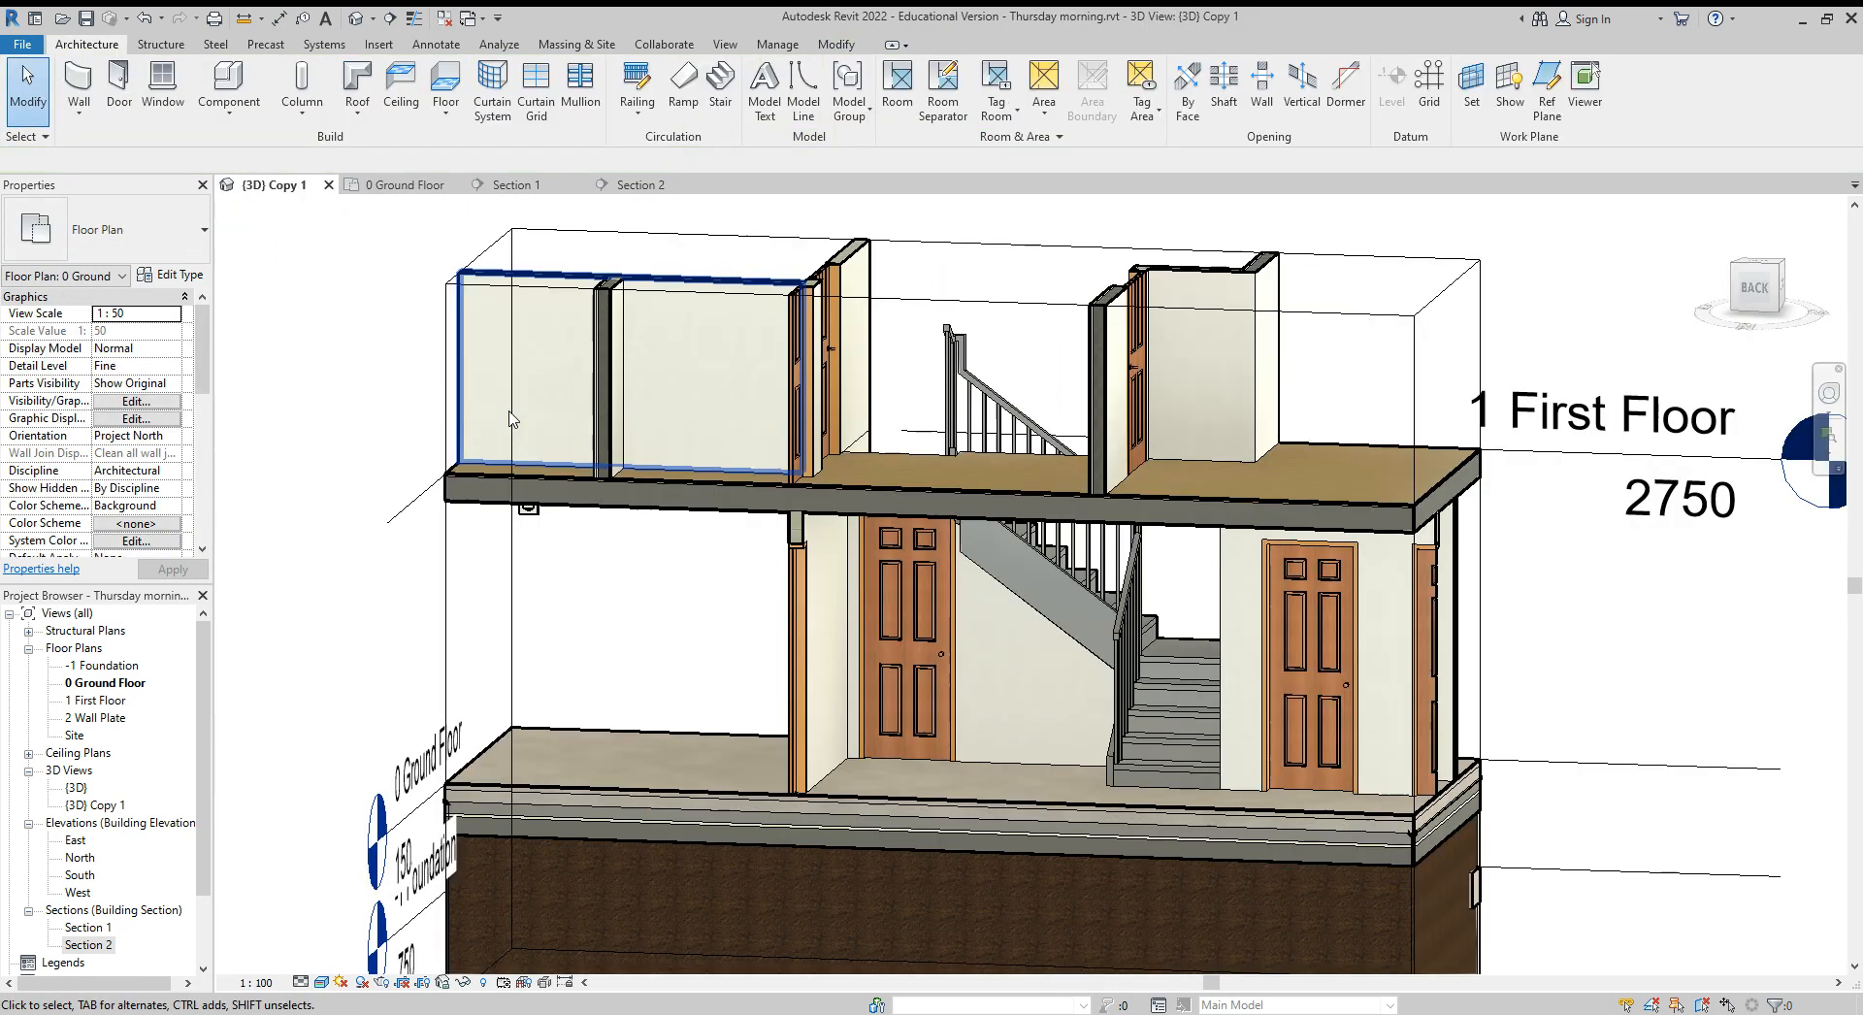